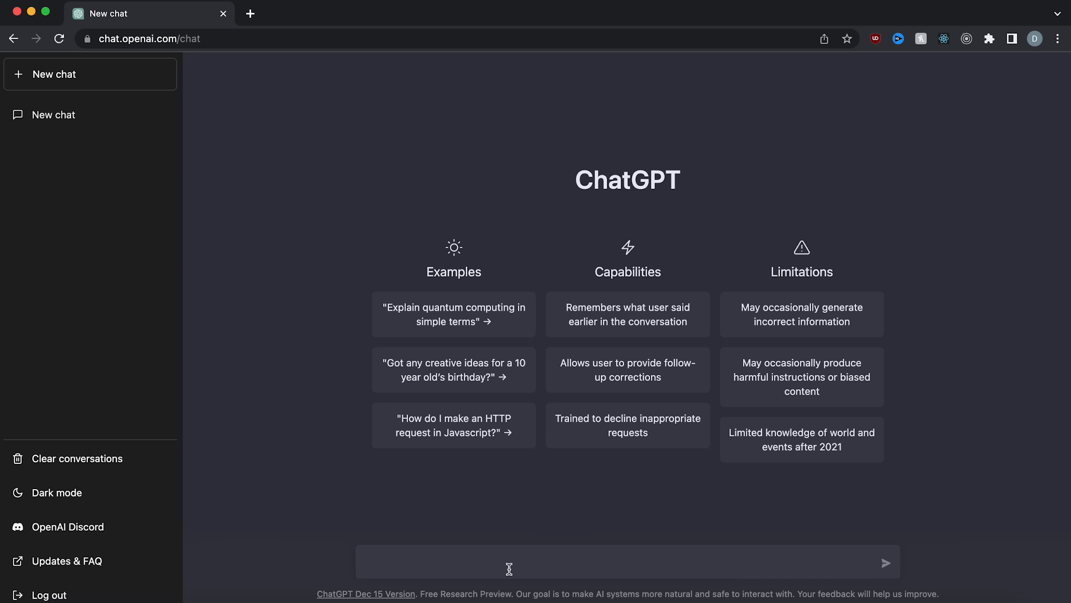
Ask ChatGPT 'how do i create an ai that detects cats and dogs in python?' and read the six-step answer.
{"action": "type", "text": "how do i create an"}
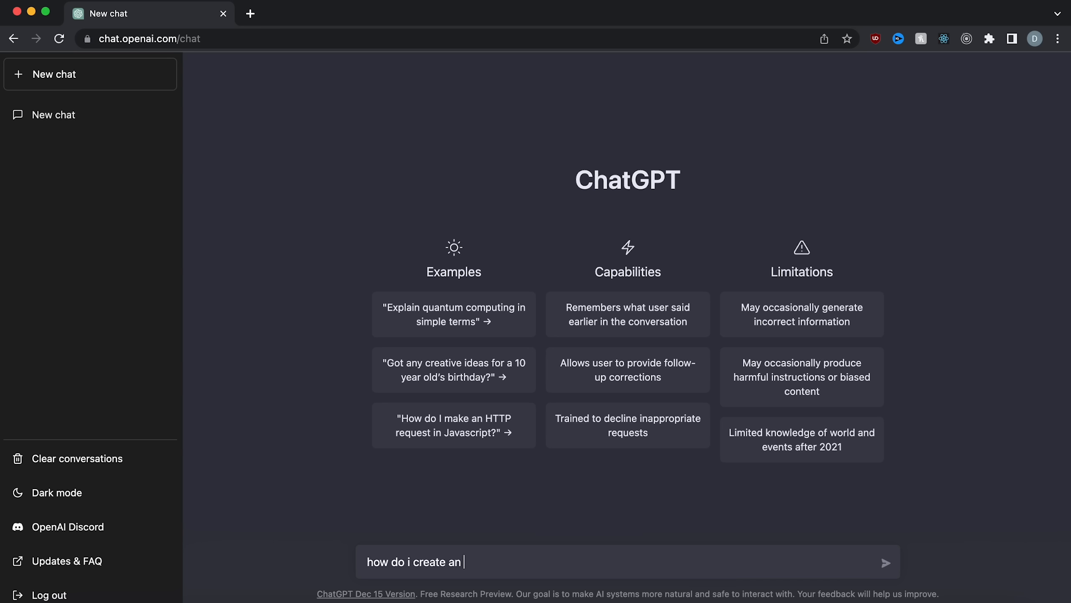
{"action": "type", "text": "ai that detects"}
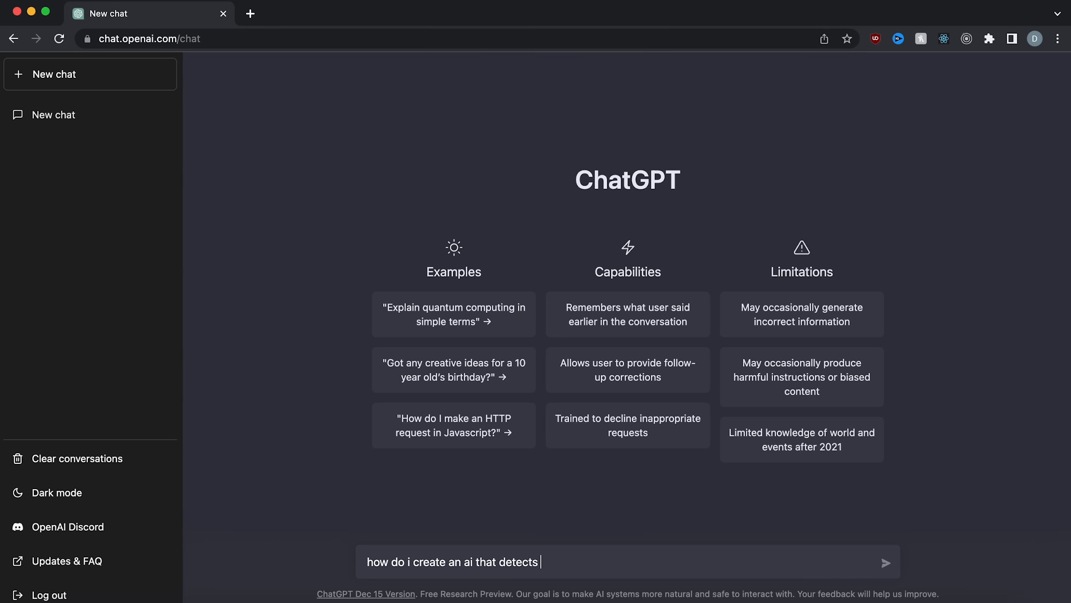
{"action": "type", "text": "cats and dogs in py"}
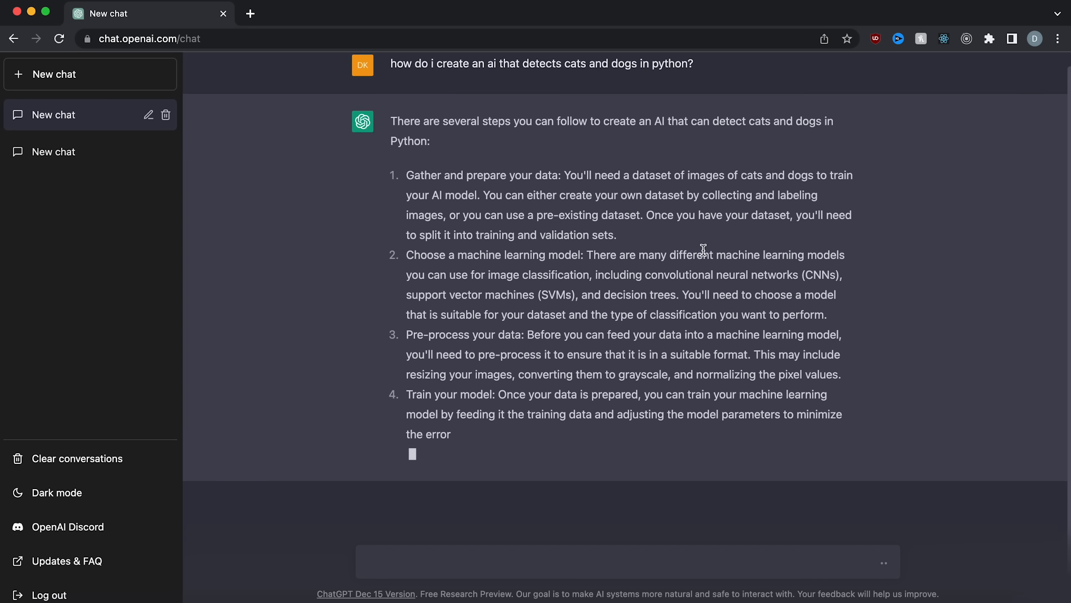
{"action": "scroll", "scroll_direction": "down", "scroll_amount": 3}
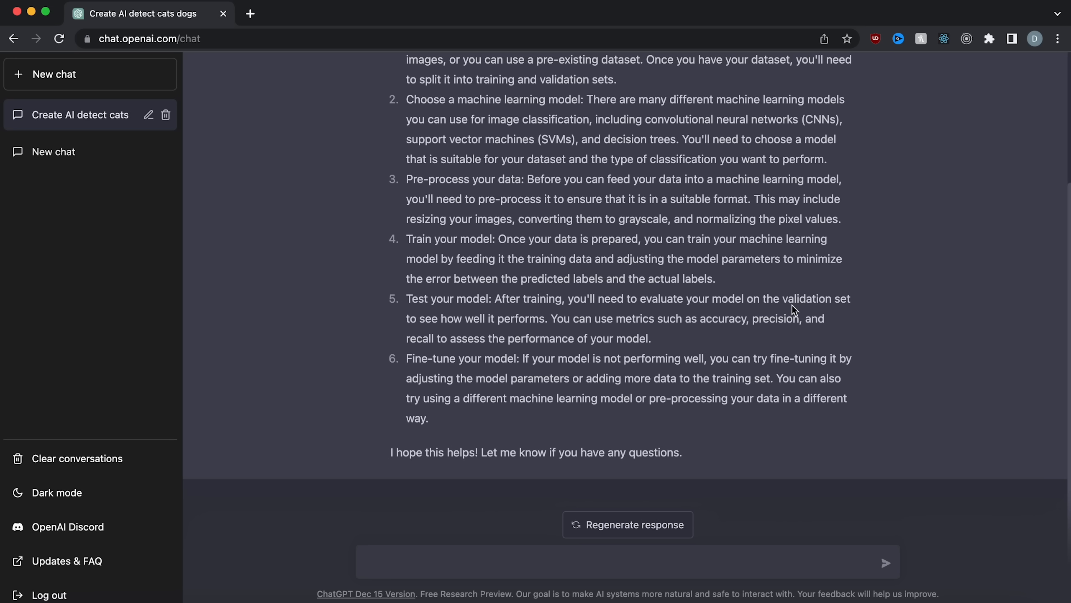
Ask ChatGPT 'where can i download a dataset with these cats and dogs?'.
{"action": "type", "text": "where can i download a dataset wi"}
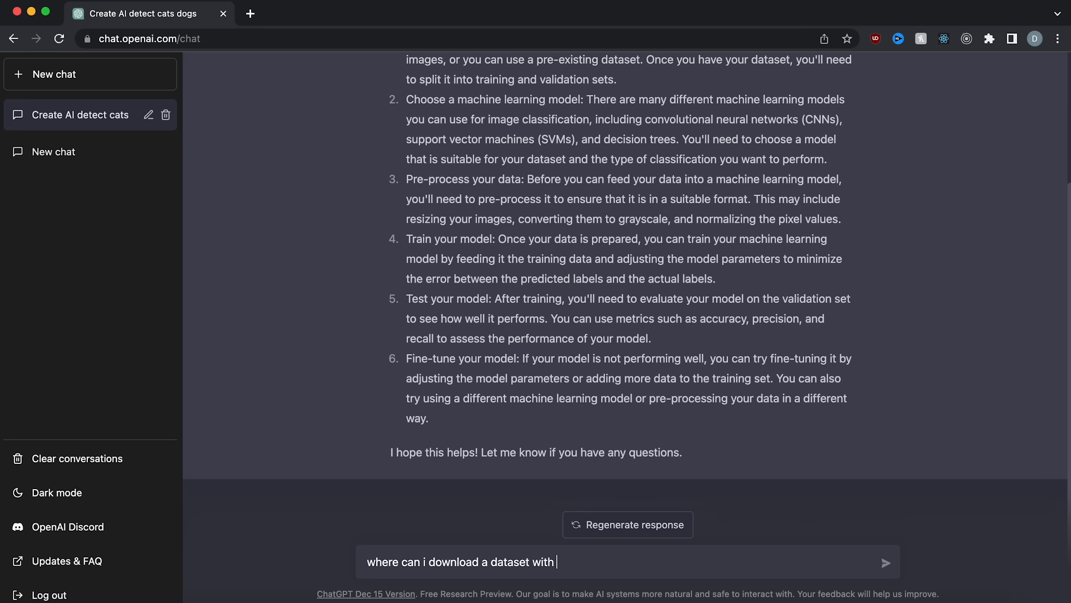
{"action": "type", "text": "these cats and do"}
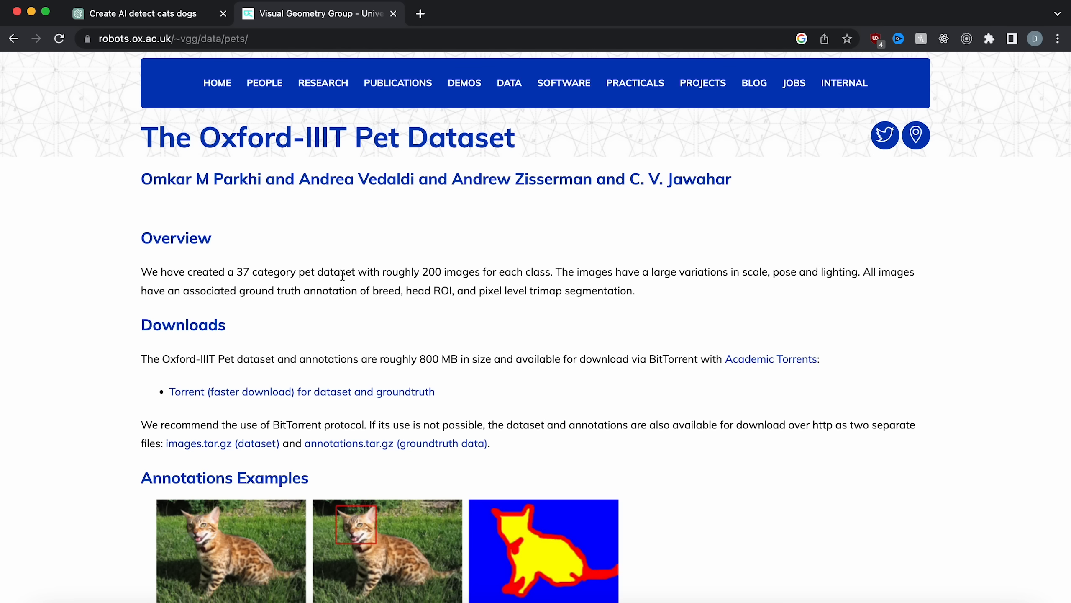
{"action": "mouse_move", "coordinate": [503, 270]}
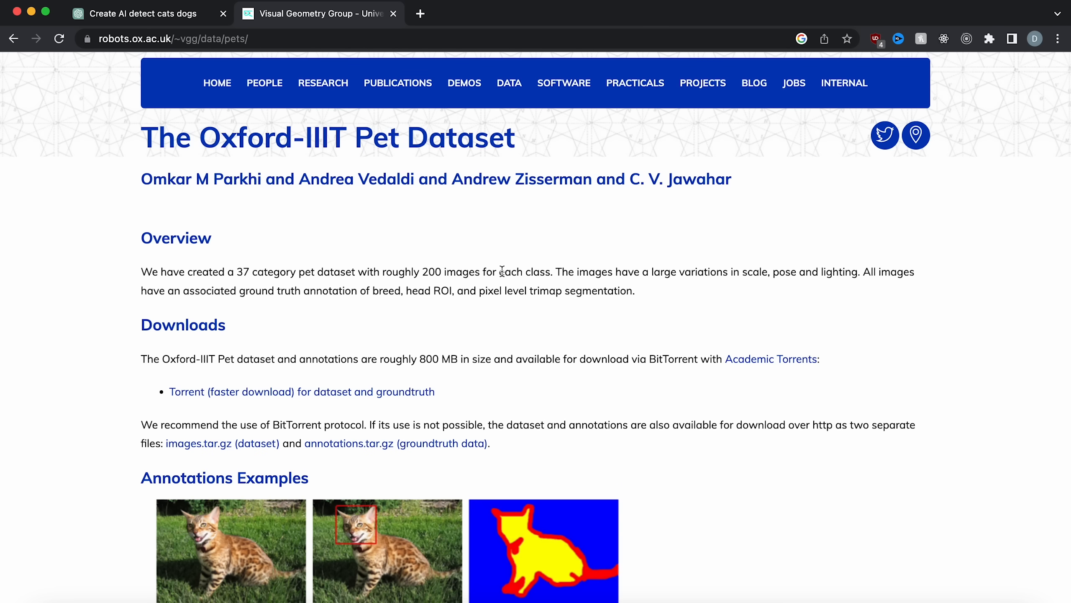
{"action": "mouse_move", "coordinate": [747, 270]}
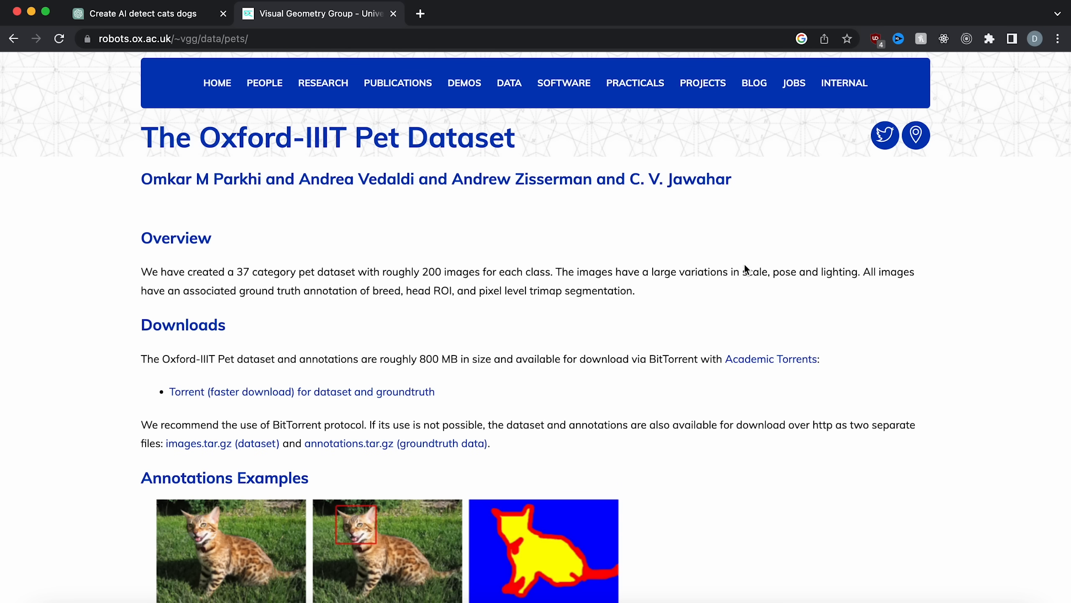
Download images.tar.gz and annotations.tar.gz from the Oxford-IIIT Pet Dataset page.
{"action": "scroll", "scroll_direction": "down", "scroll_amount": 3}
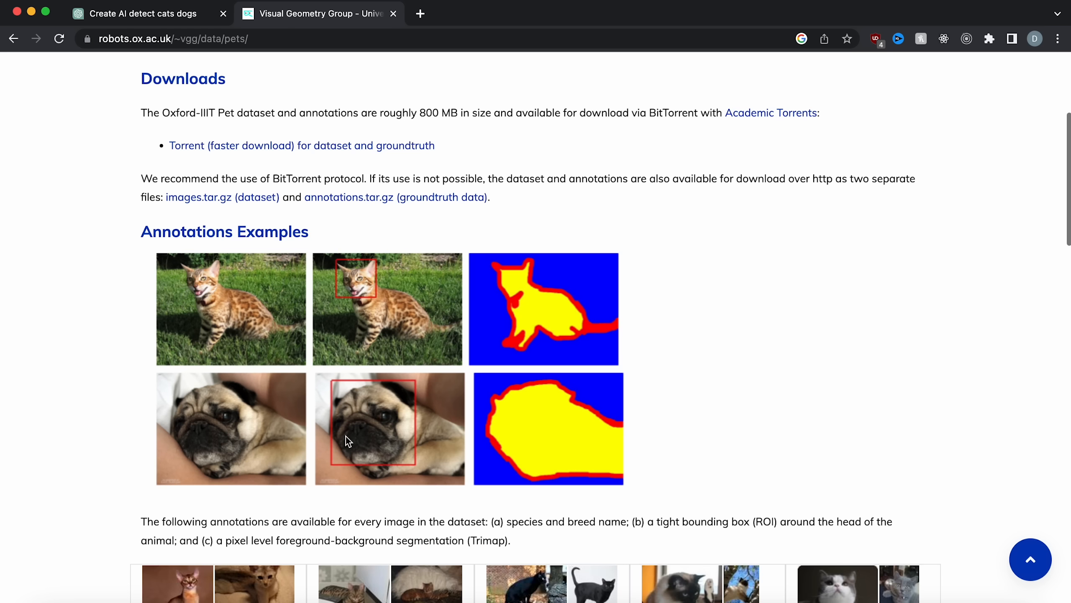
{"action": "scroll", "scroll_direction": "up", "scroll_amount": 3}
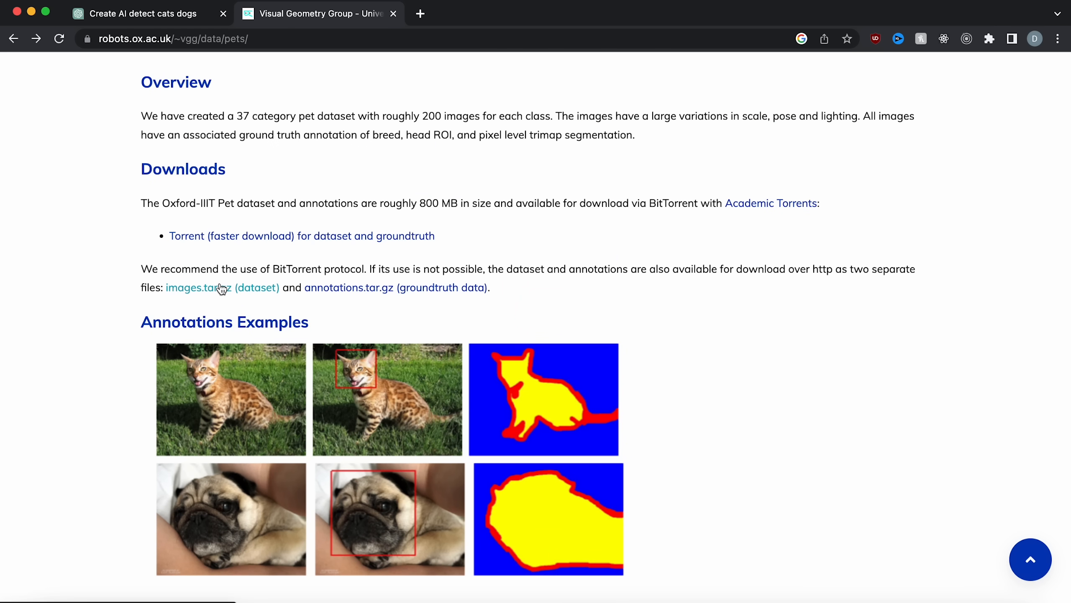
{"action": "left_click", "coordinate": [199, 287]}
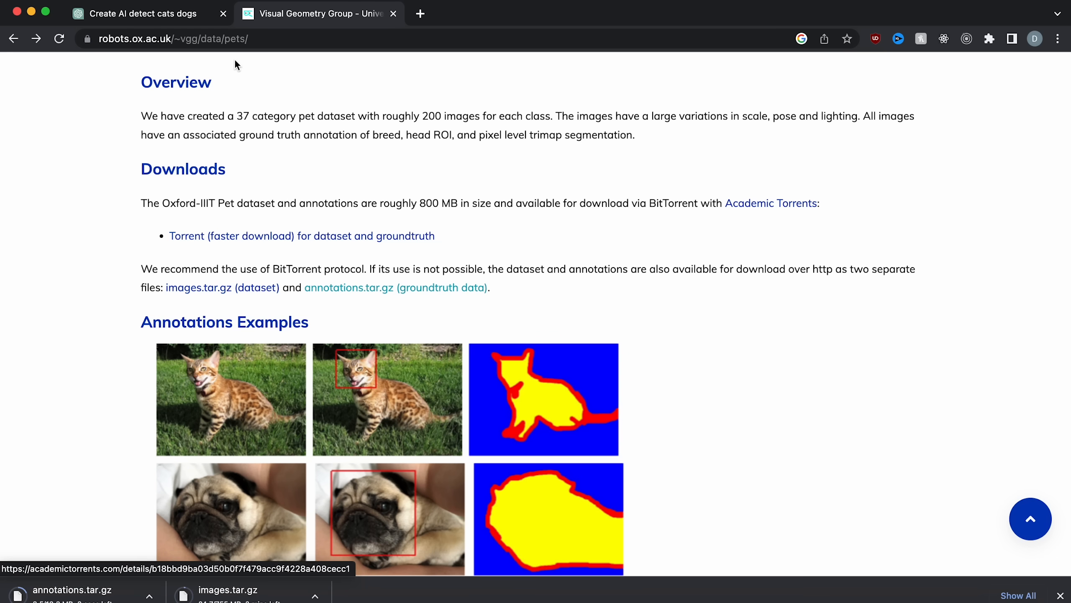
{"action": "left_click", "coordinate": [140, 14]}
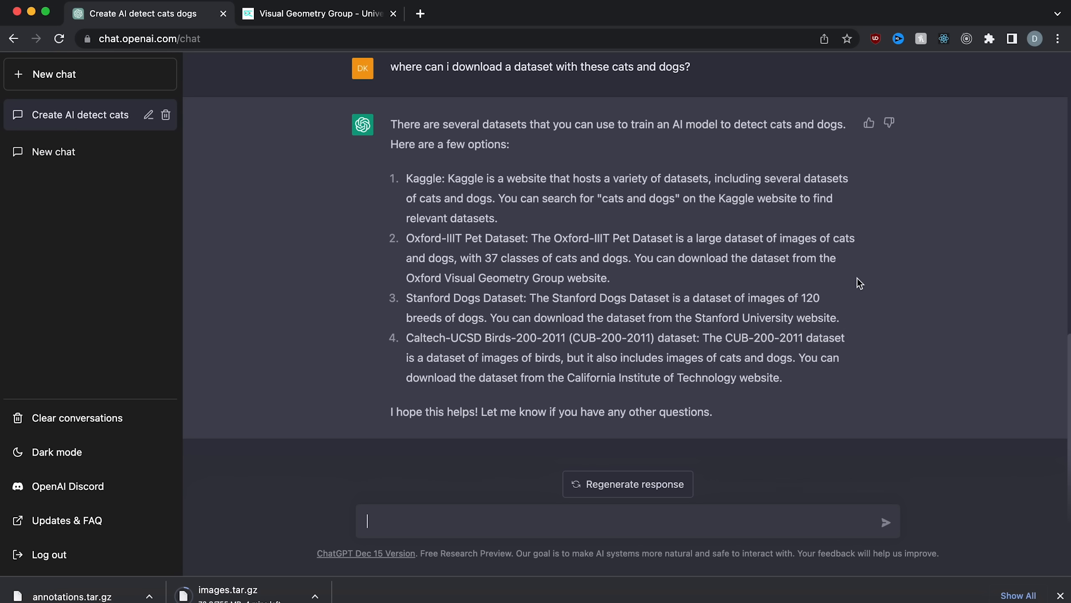
Ask ChatGPT 'give me some example python code to implement this' and read the reply.
{"action": "type", "text": "give m"}
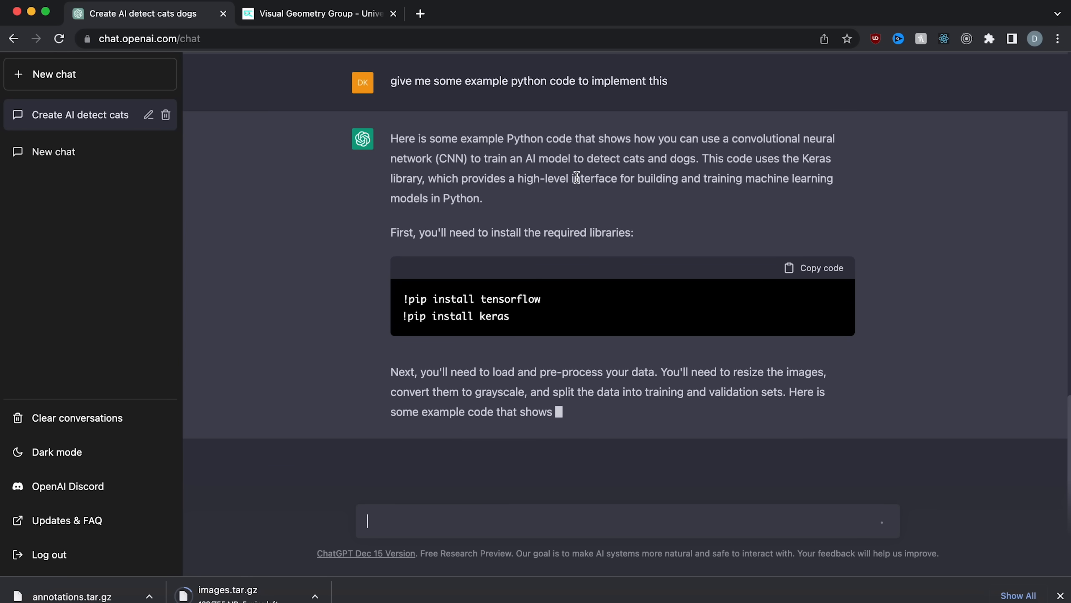
{"action": "scroll", "scroll_direction": "down", "scroll_amount": 3}
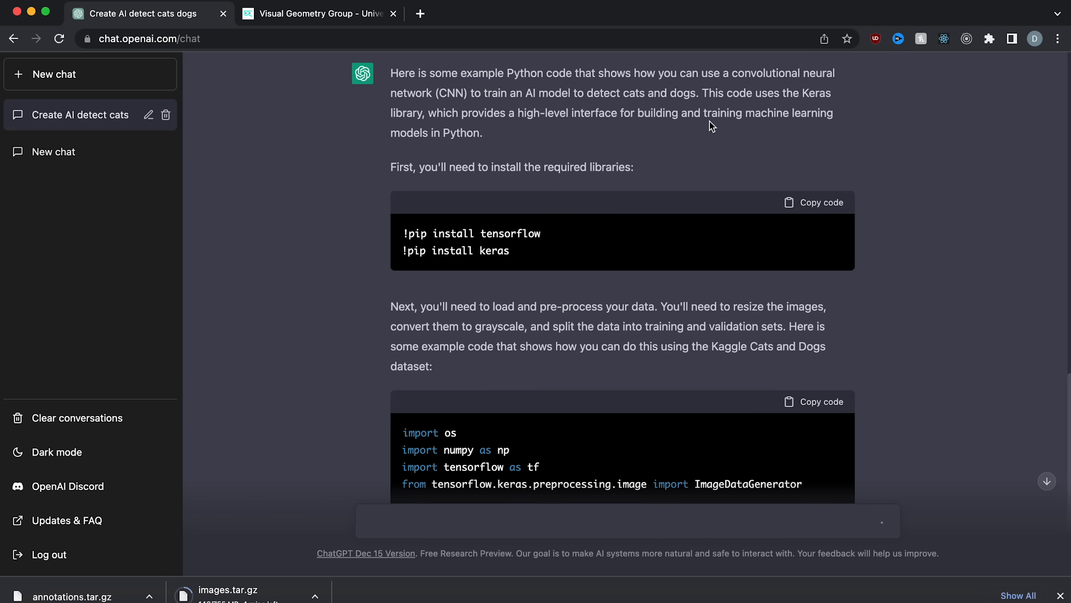
{"action": "mouse_move", "coordinate": [501, 180]}
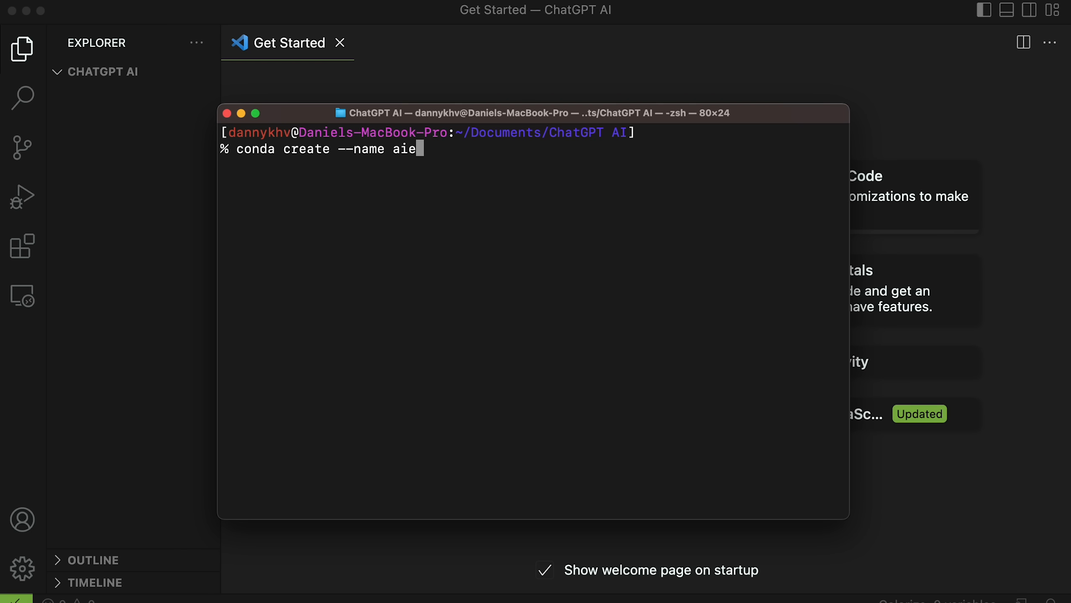
Create and activate a conda environment named aienv.
{"action": "key", "text": "Enter"}
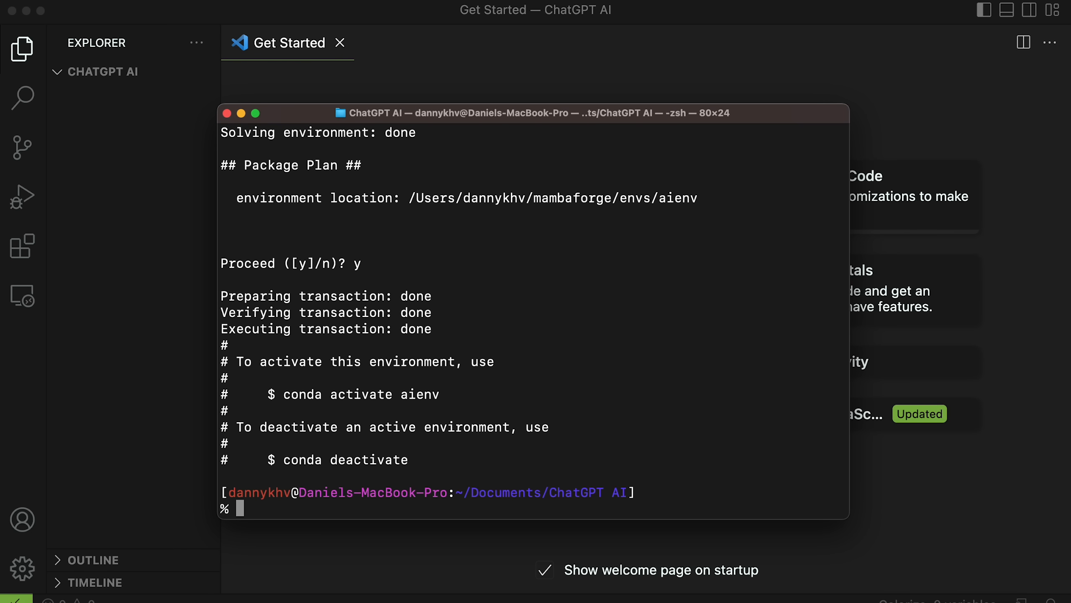
{"action": "type", "text": "conda create --name aienv"}
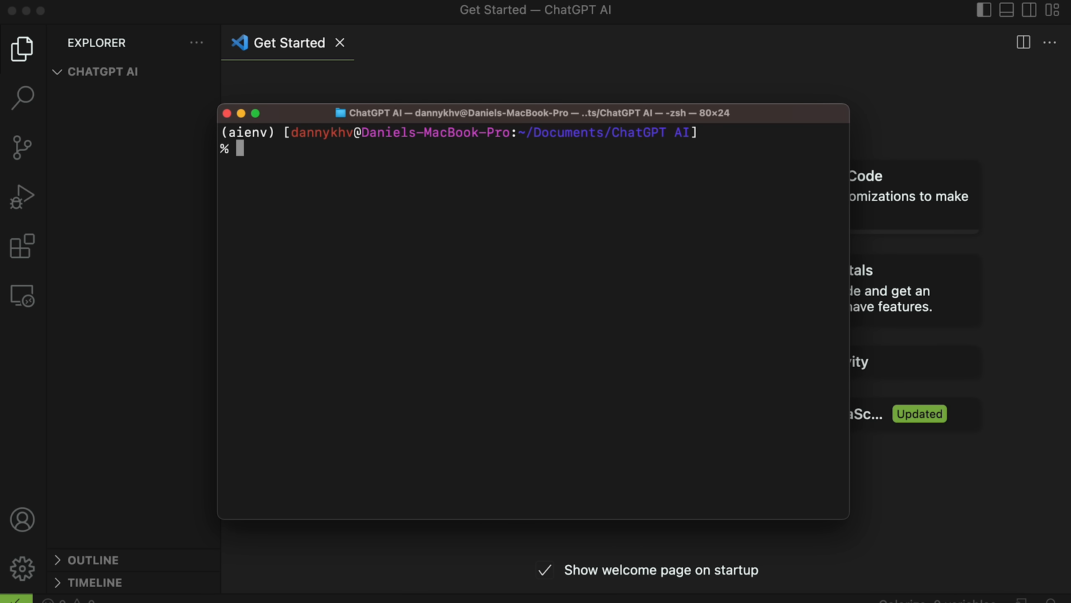
Install numpy (upgraded) and tensorflow-macos with pip3 into aienv.
{"action": "type", "text": "pip3 install numpy --upgrade"}
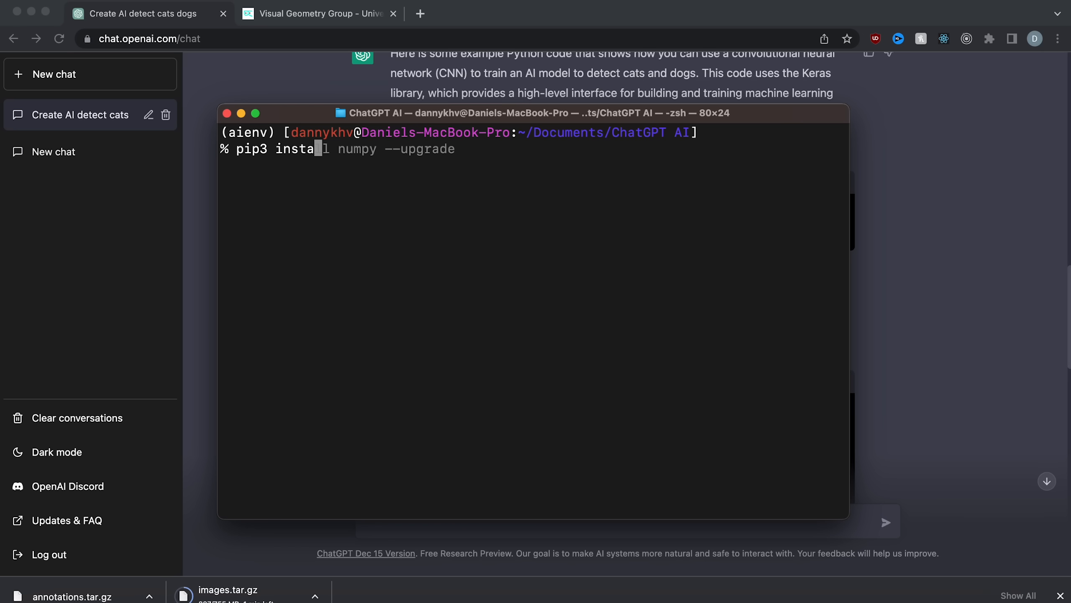
{"action": "type", "text": "tensorflow-"}
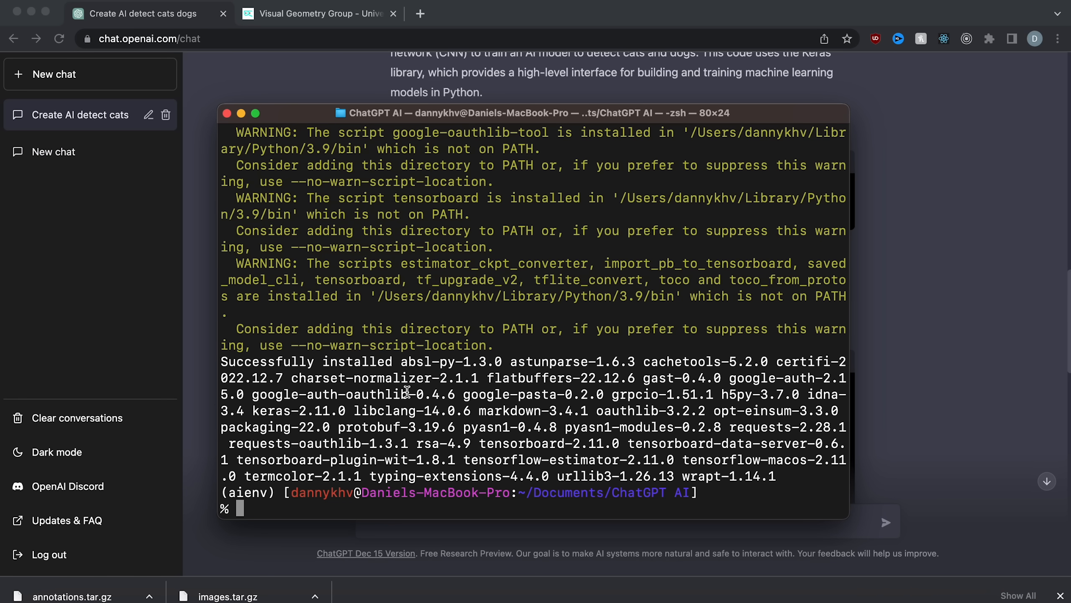
{"action": "type", "text": "pip3 install tensorflow-macos"}
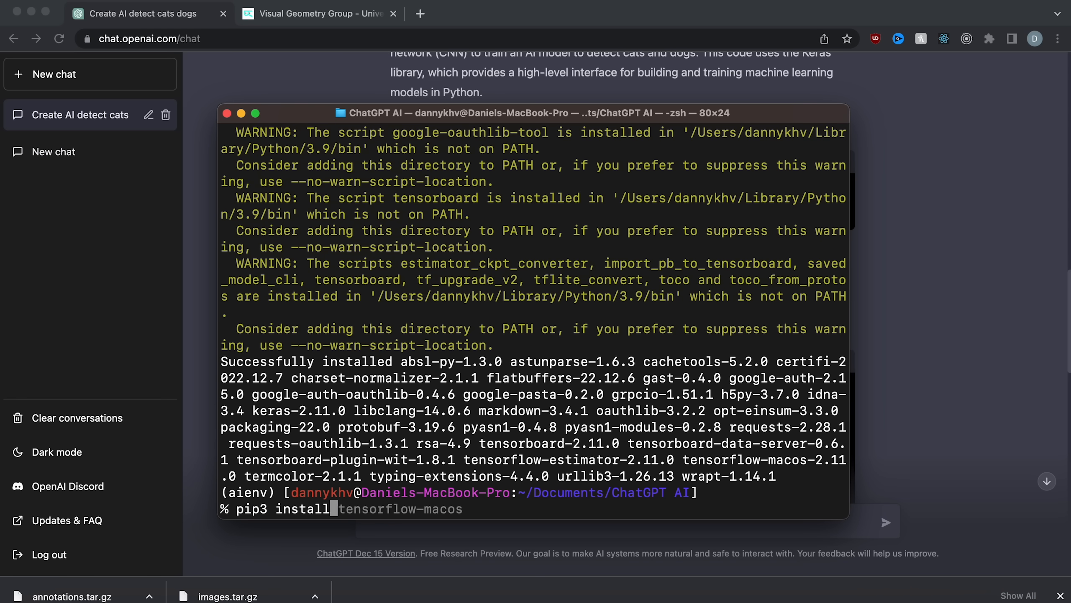
{"action": "key", "text": "Return"}
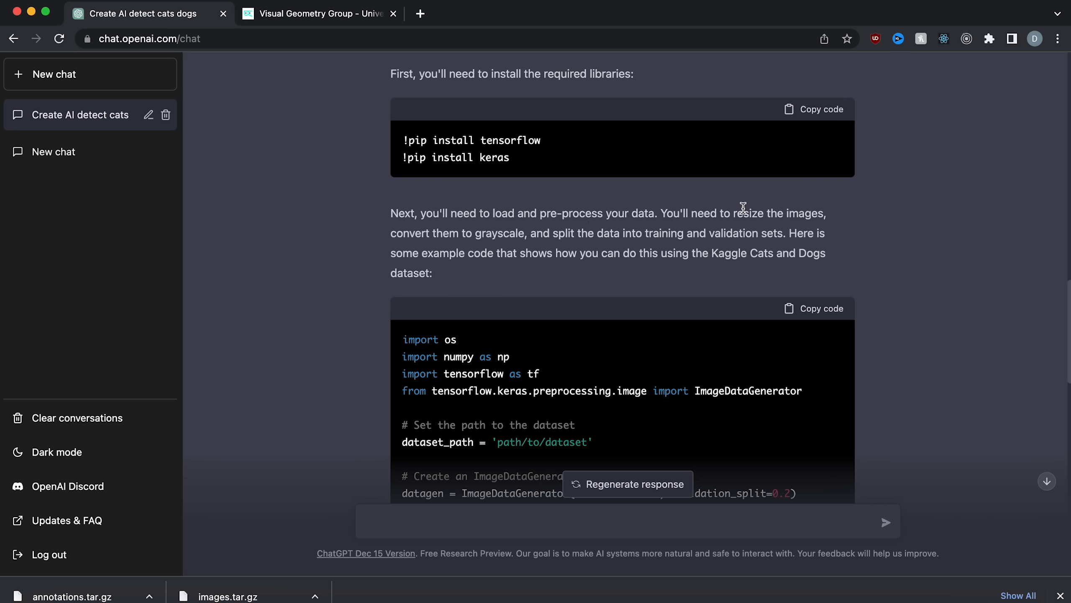
{"action": "mouse_move", "coordinate": [492, 237]}
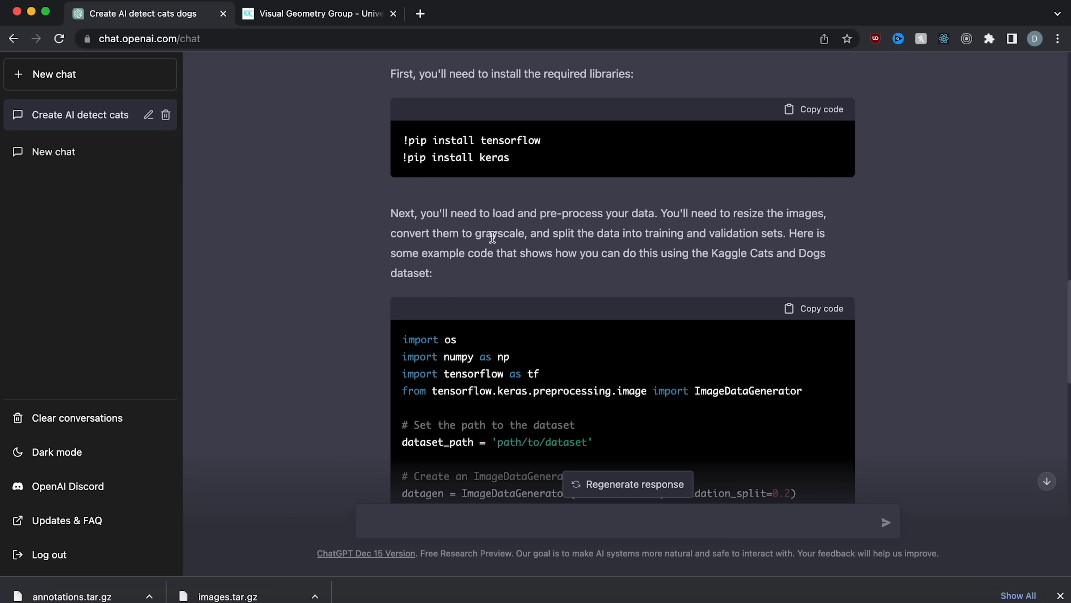
{"action": "mouse_move", "coordinate": [795, 236]}
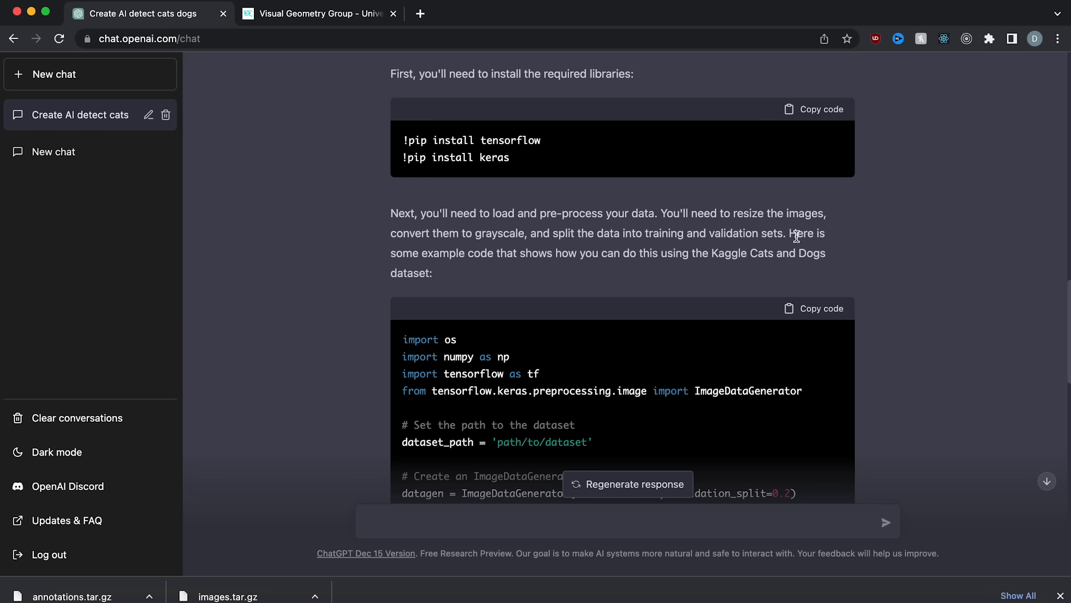
{"action": "left_click", "coordinate": [615, 521]}
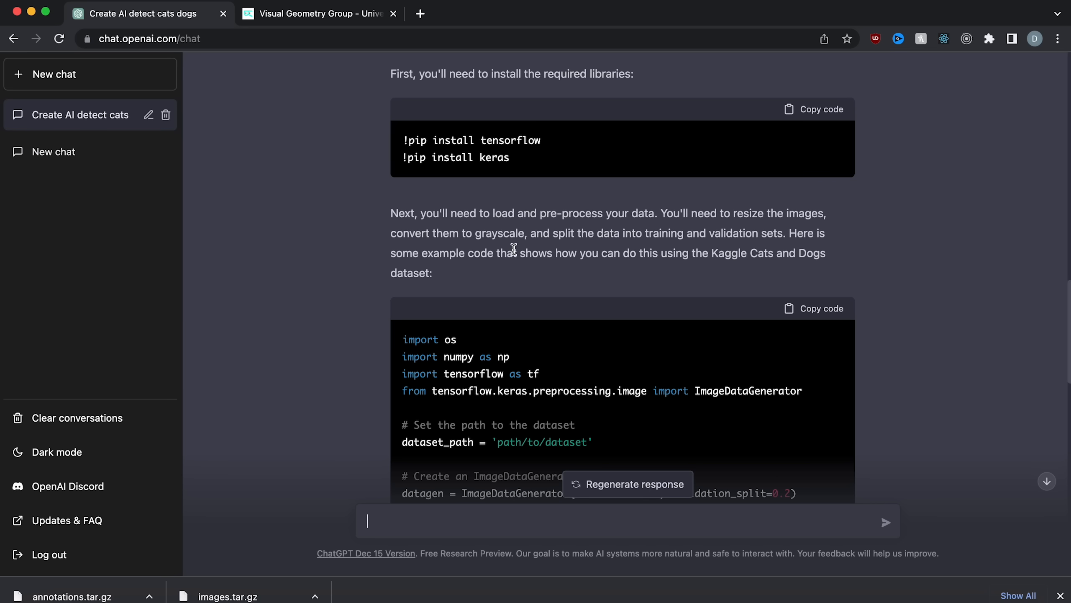
{"action": "mouse_move", "coordinate": [831, 267]}
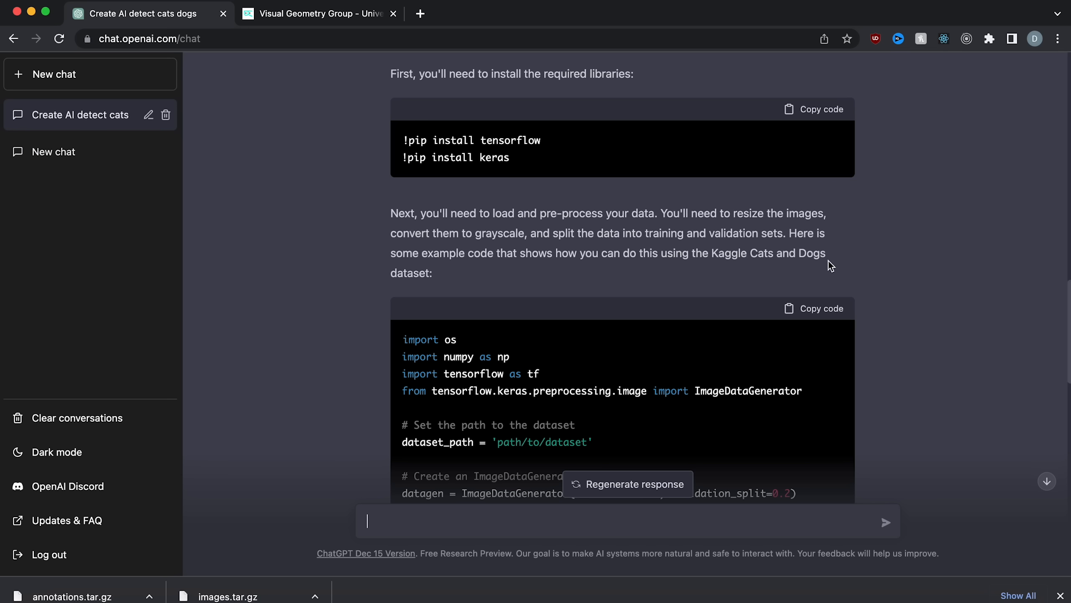
{"action": "scroll", "scroll_direction": "down", "scroll_amount": 3}
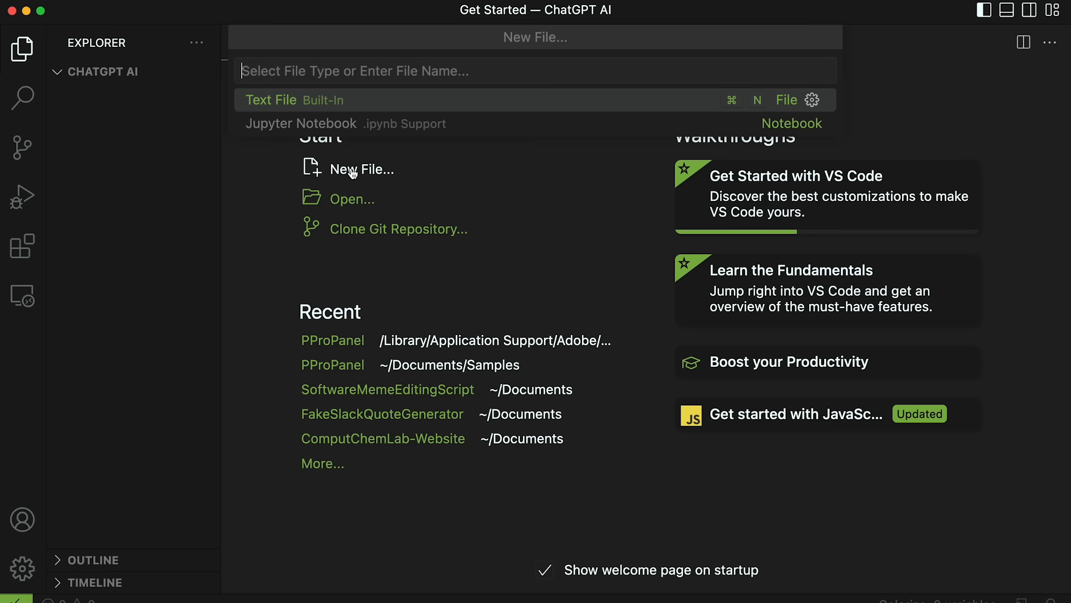
Create cats_and_dogs.py with the data-loading code and install the recommended Python extension.
{"action": "type", "text": "train.py"}
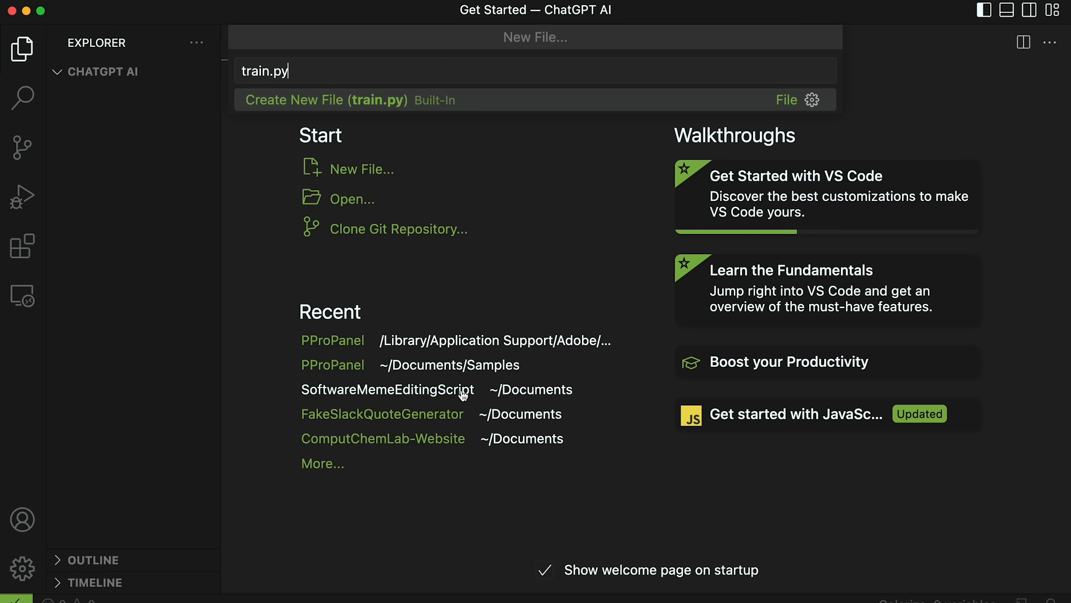
{"action": "type", "text": "cats_and_dogs.py"}
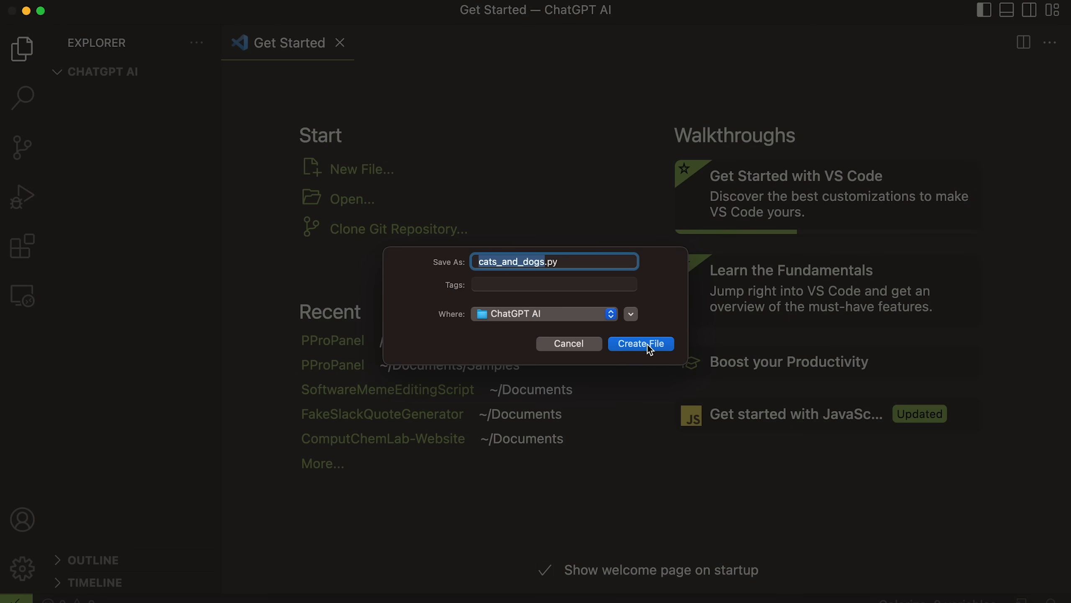
{"action": "left_click", "coordinate": [639, 344]}
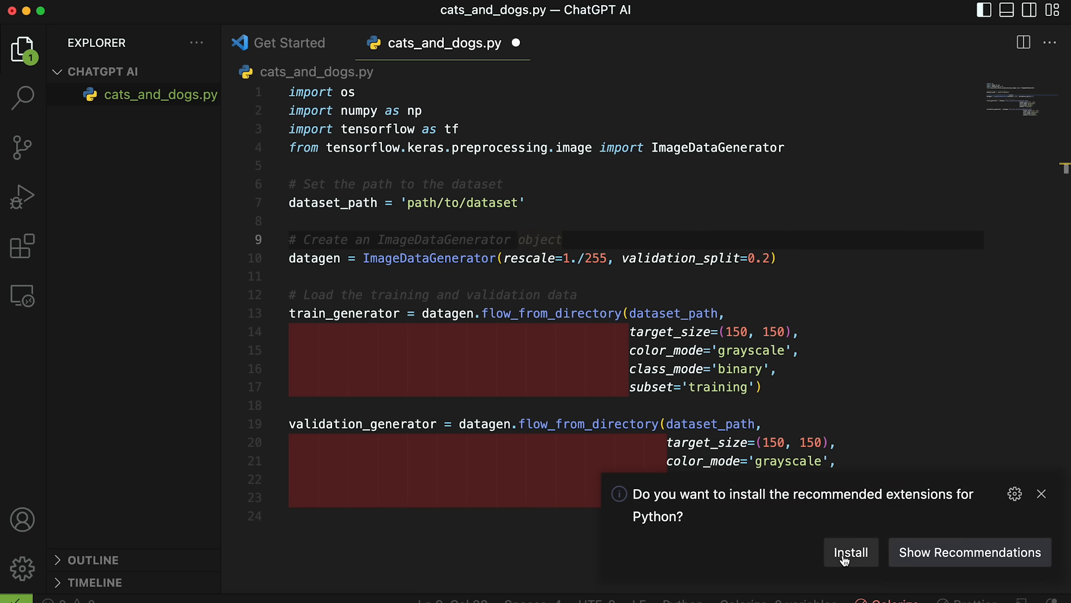
{"action": "left_click", "coordinate": [851, 553]}
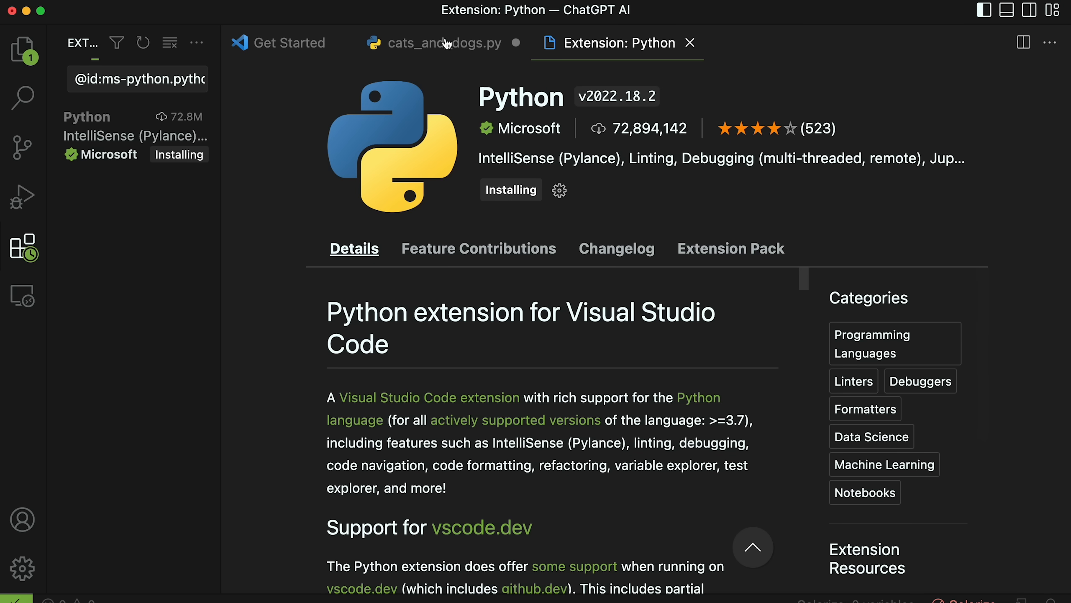
{"action": "left_click", "coordinate": [436, 43]}
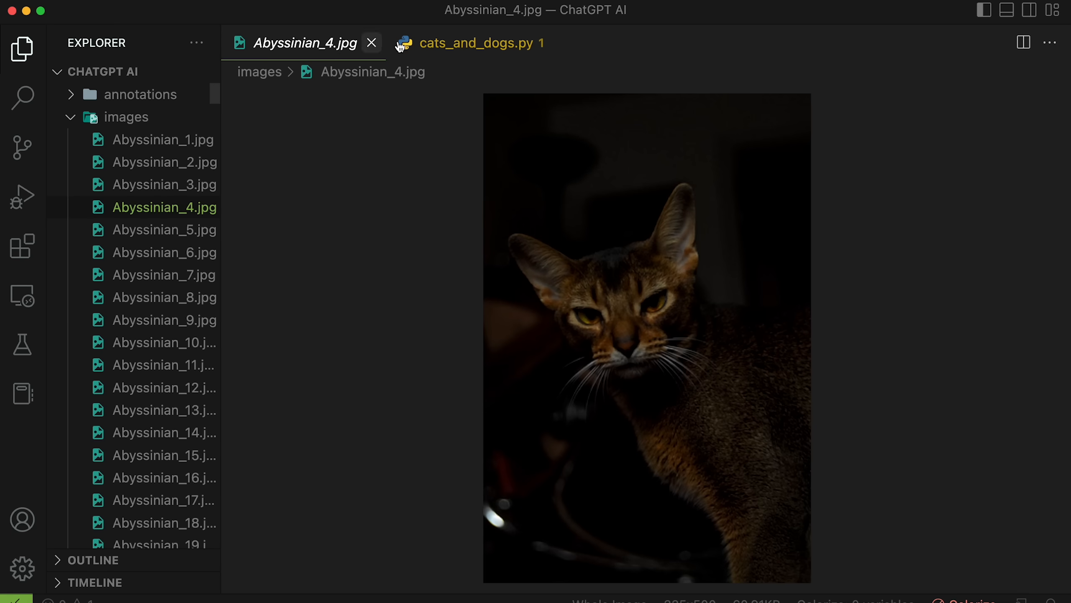
Return to the cats_and_dogs.py editor after adding the annotations and images folders.
{"action": "left_click", "coordinate": [478, 42]}
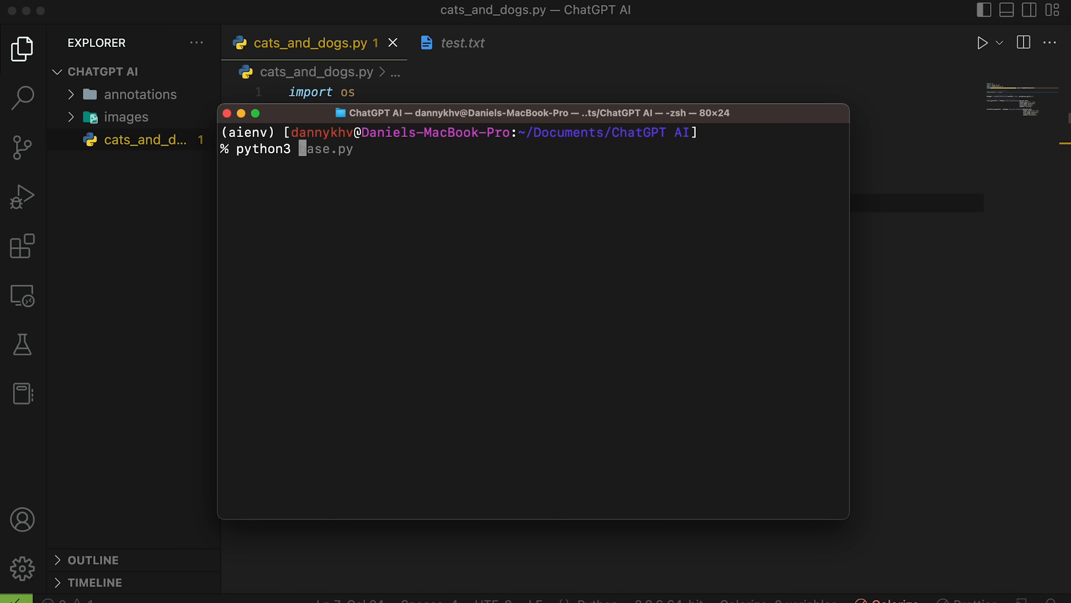
Run python3 cats_and_dogs.py, then review ChatGPT's data-loading code.
{"action": "type", "text": "cats_and"}
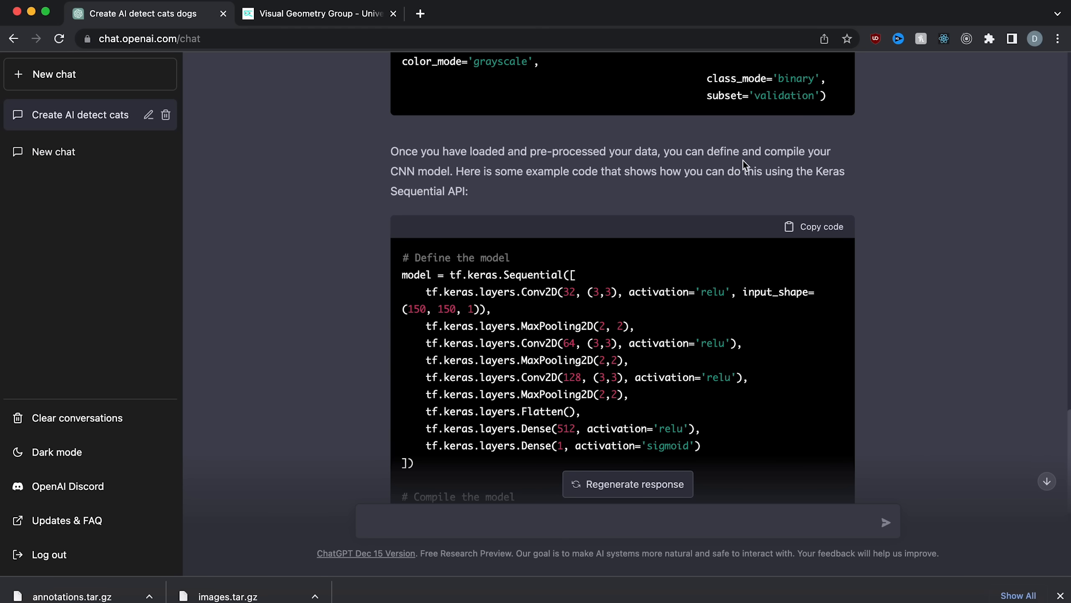
{"action": "scroll", "scroll_direction": "down", "scroll_amount": 3}
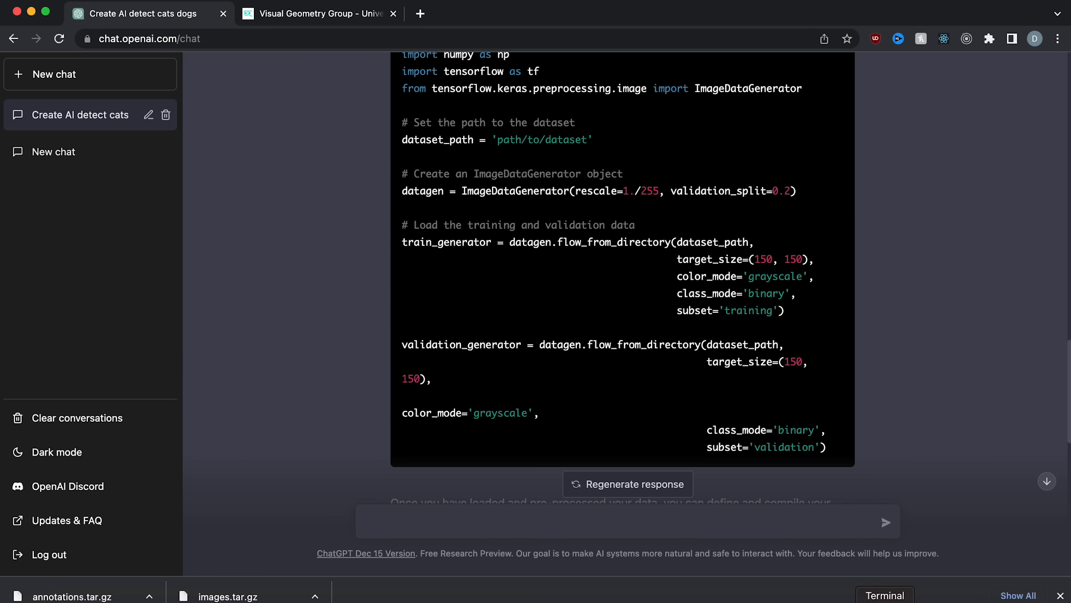
Search Google for the 'Found 0 images' output, read the Medium tutorial, and revisit the Oxford dataset page.
{"action": "right_click", "coordinate": [315, 168]}
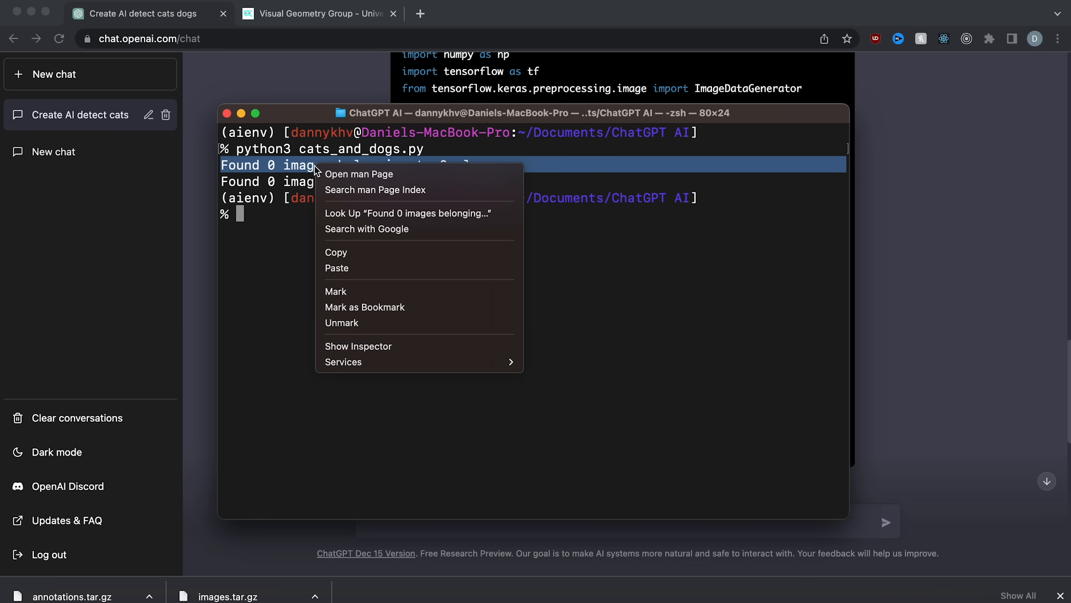
{"action": "left_click", "coordinate": [366, 229]}
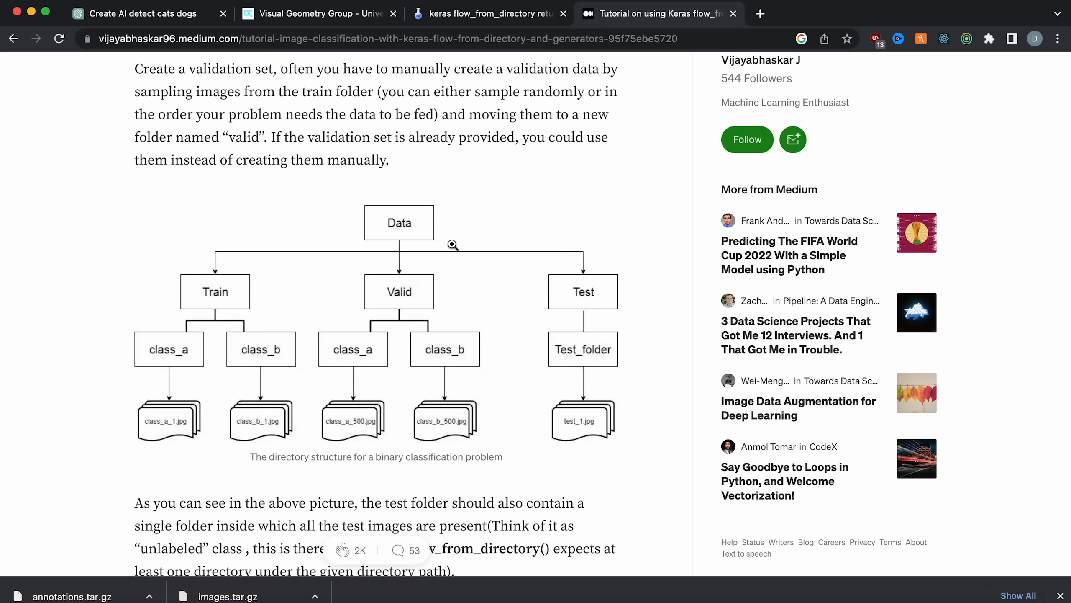
{"action": "left_click", "coordinate": [141, 13]}
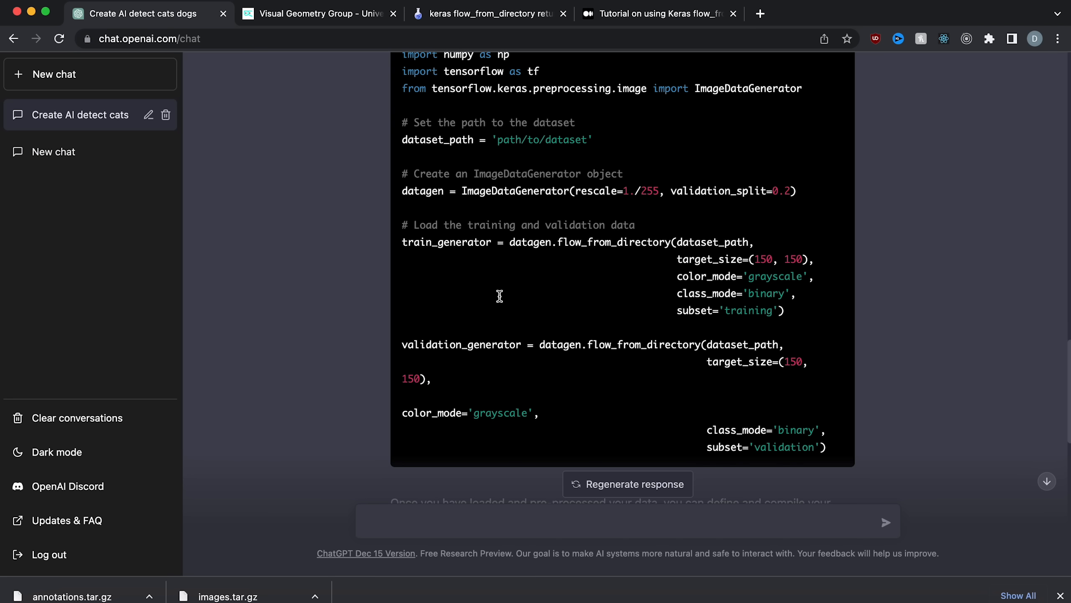
{"action": "left_click", "coordinate": [318, 14]}
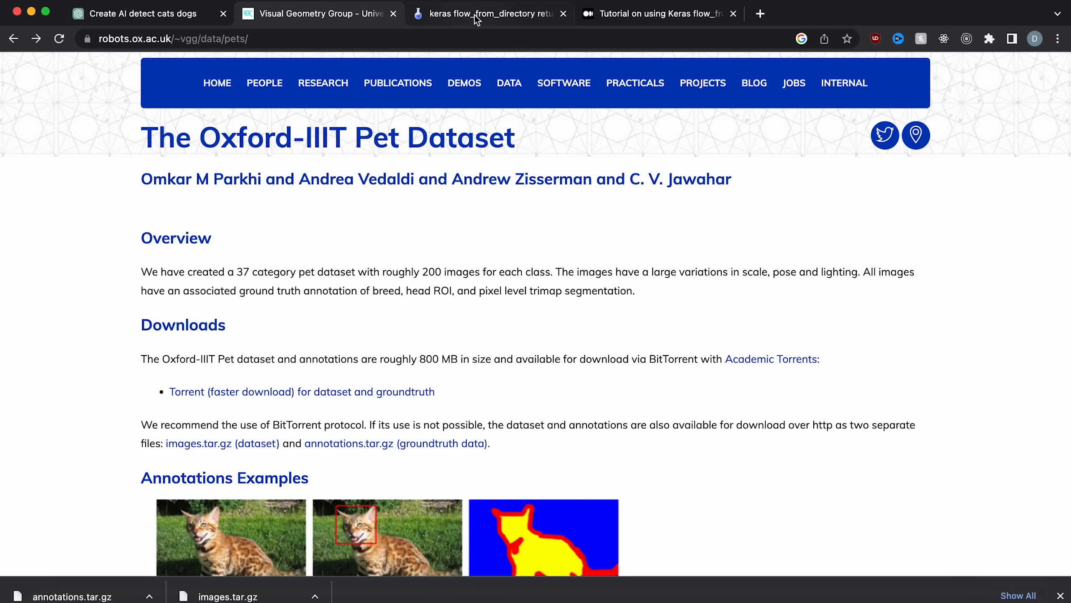
Download the Kaggle Cats and Dogs Dataset from Microsoft and view its PetImages folder in Finder.
{"action": "left_click", "coordinate": [487, 14]}
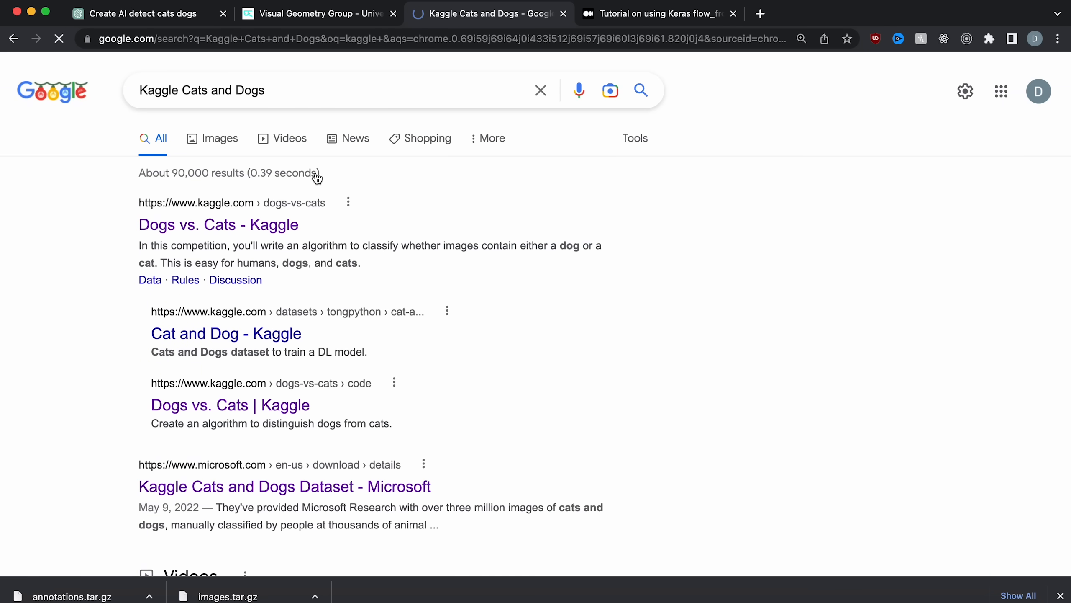
{"action": "left_click", "coordinate": [285, 485]}
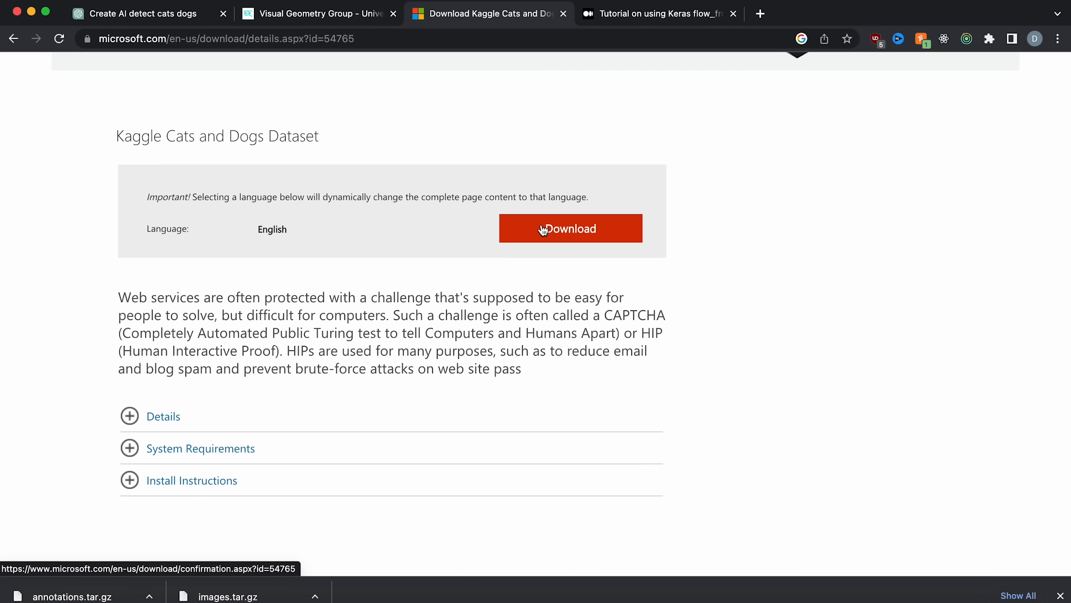
{"action": "left_click", "coordinate": [570, 228]}
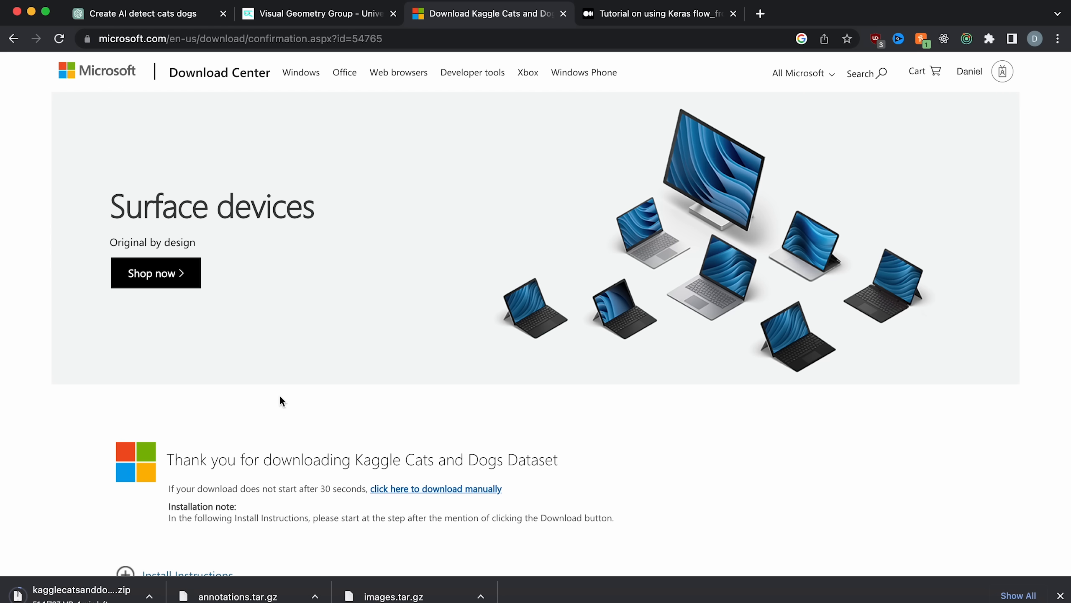
{"action": "left_click", "coordinate": [75, 589]}
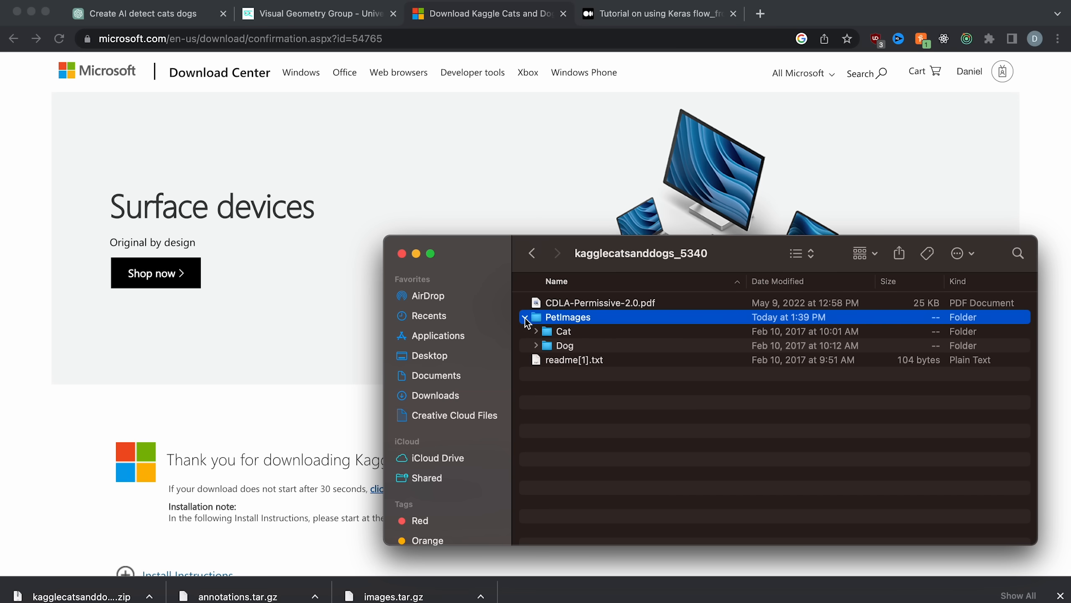
{"action": "left_click", "coordinate": [524, 317]}
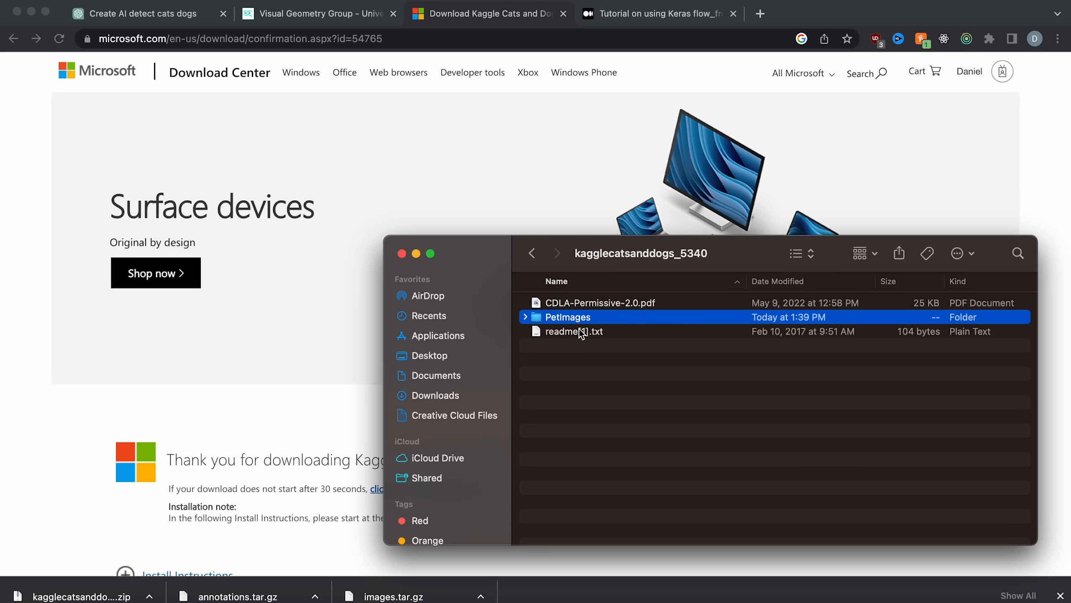
{"action": "mouse_move", "coordinate": [639, 393]}
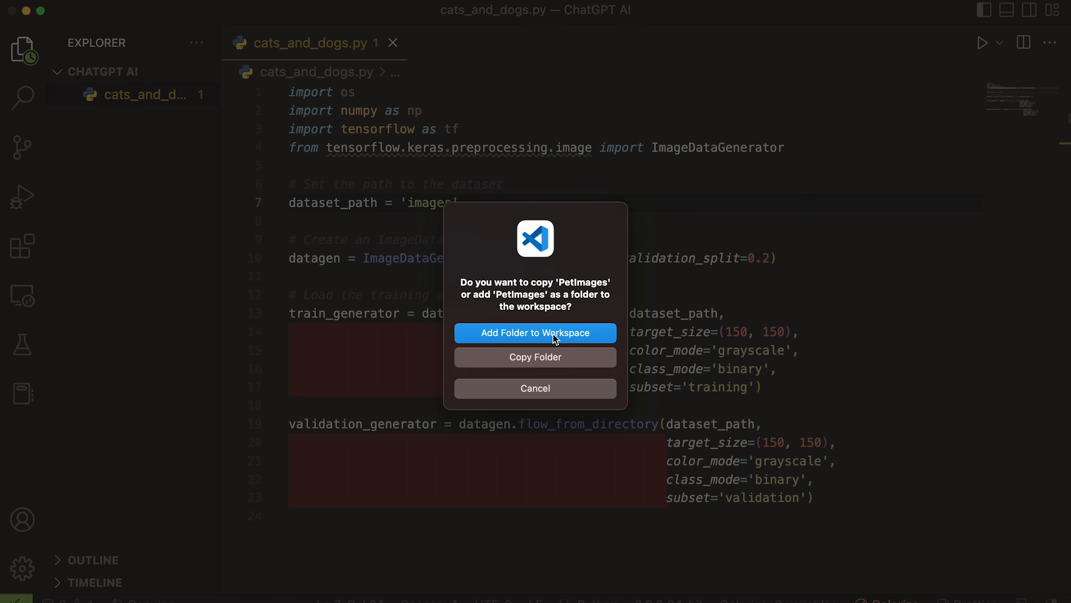
Add the PetImages folder to the workspace and rerun python3 cats_and_dogs.py.
{"action": "left_click", "coordinate": [535, 333]}
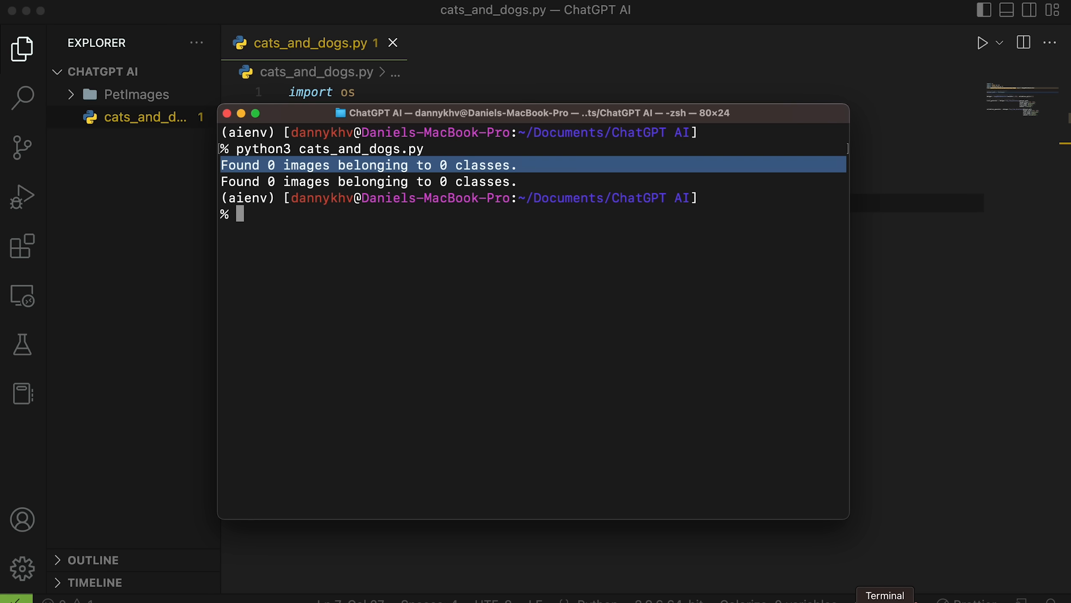
{"action": "type", "text": "python3 cats_and_dogs.py"}
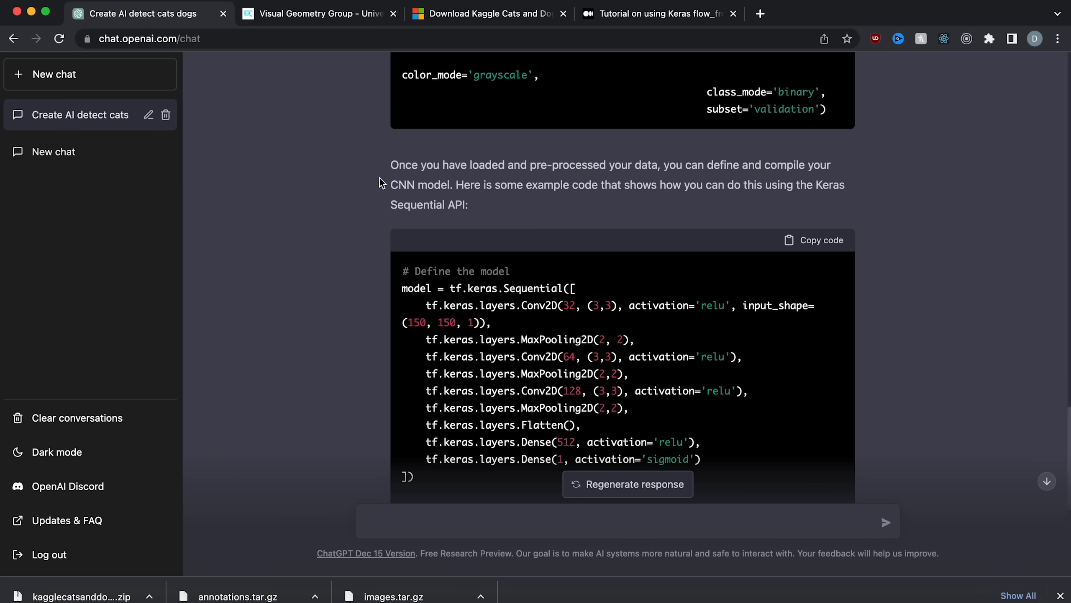
Scroll the ChatGPT reply down to the CNN model definition and compile code.
{"action": "scroll", "scroll_direction": "down", "scroll_amount": 3}
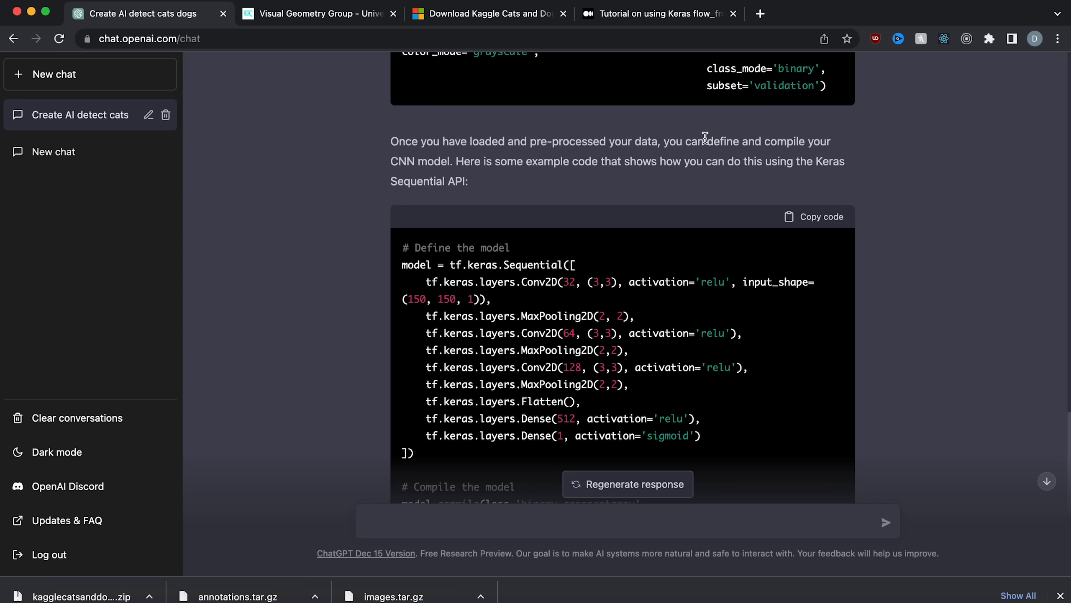
{"action": "mouse_move", "coordinate": [551, 165]}
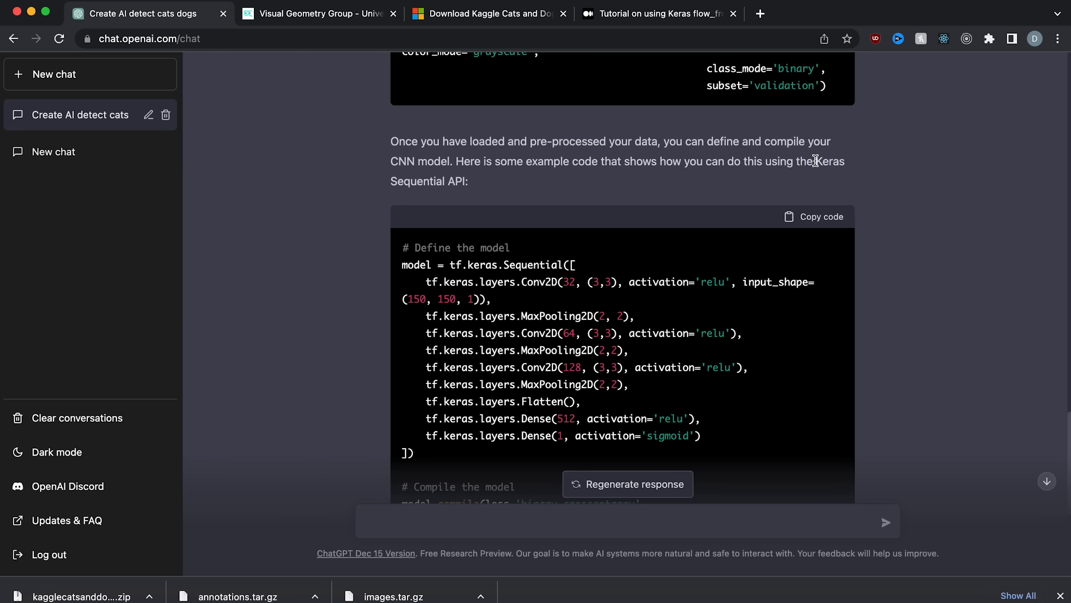
{"action": "scroll", "scroll_direction": "down", "scroll_amount": 3}
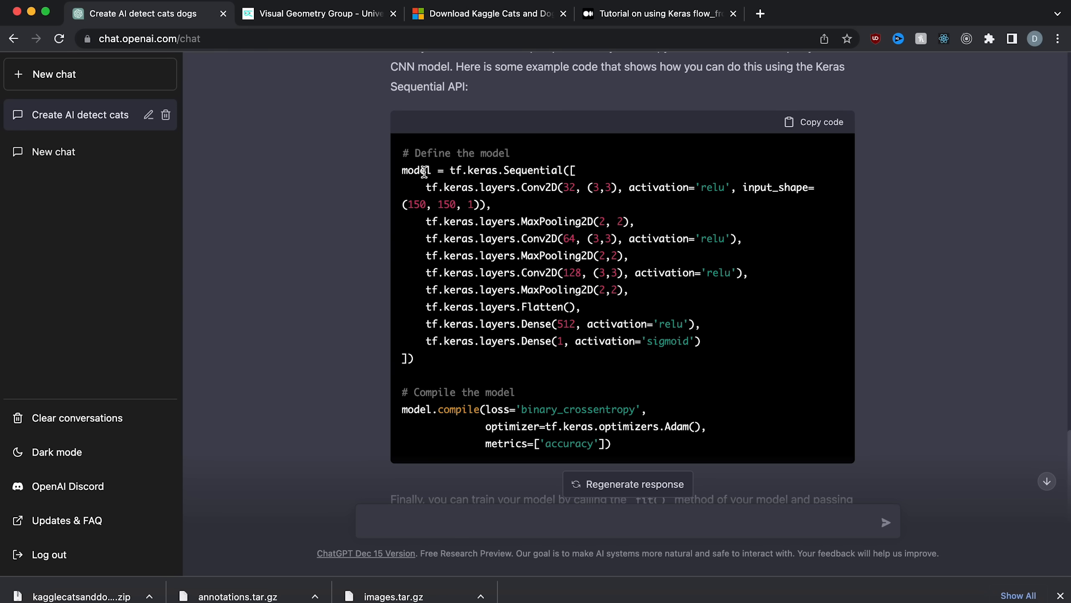
{"action": "scroll", "scroll_direction": "down", "scroll_amount": 3}
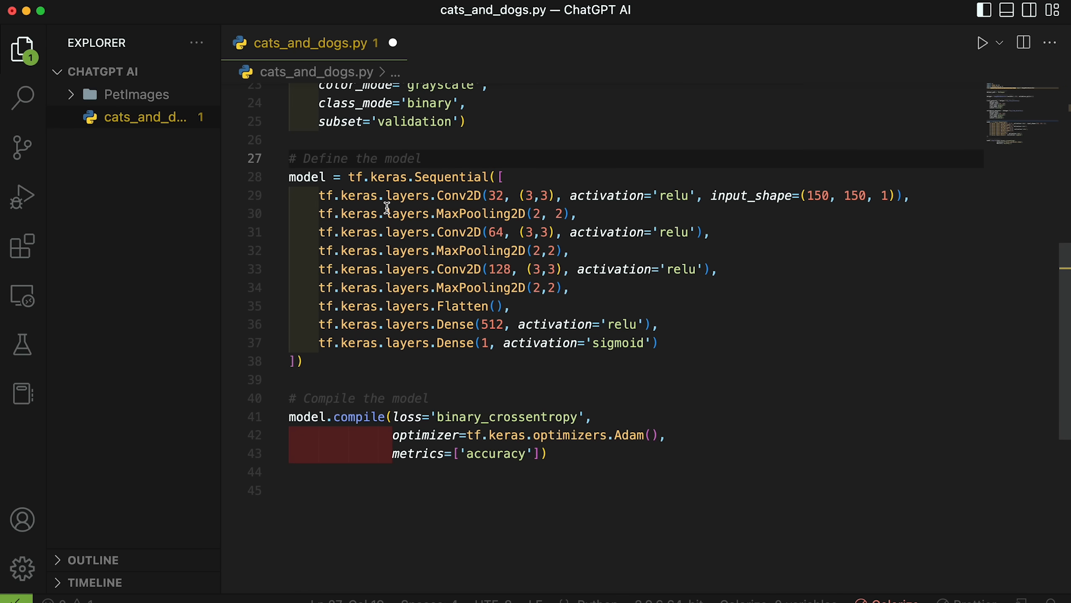
{"action": "mouse_move", "coordinate": [606, 180]}
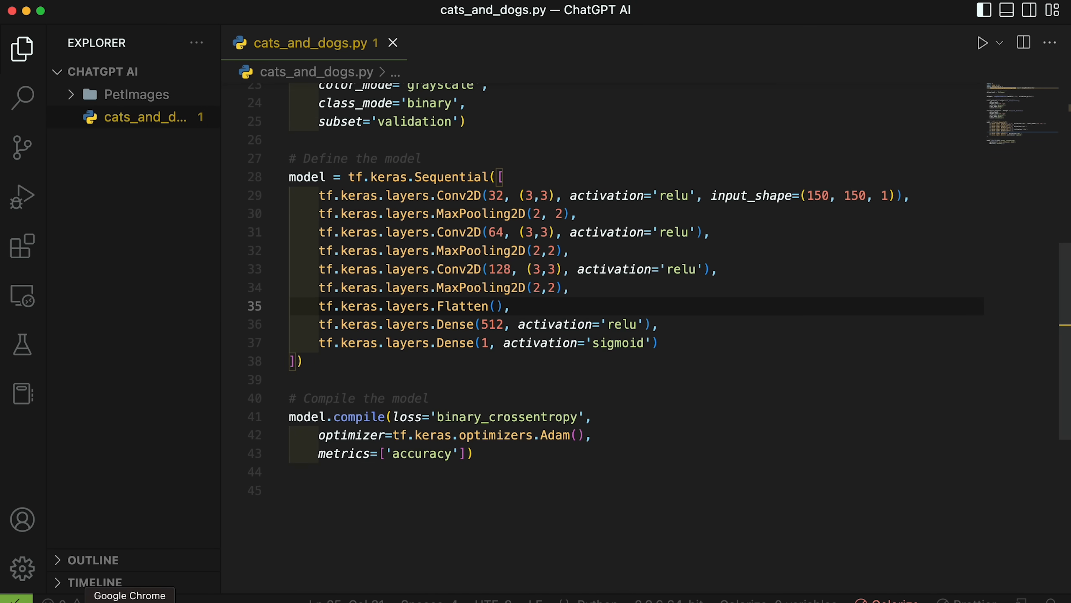
Ask ChatGPT 'how can i train this model?' and read its model.fit training code.
{"action": "left_click", "coordinate": [129, 594]}
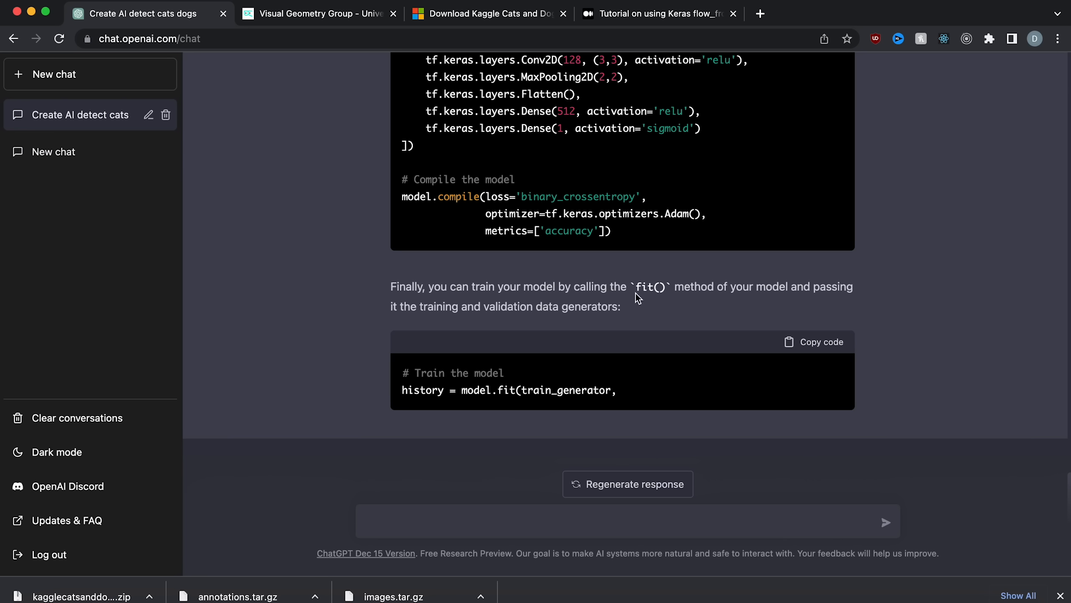
{"action": "mouse_move", "coordinate": [843, 300]}
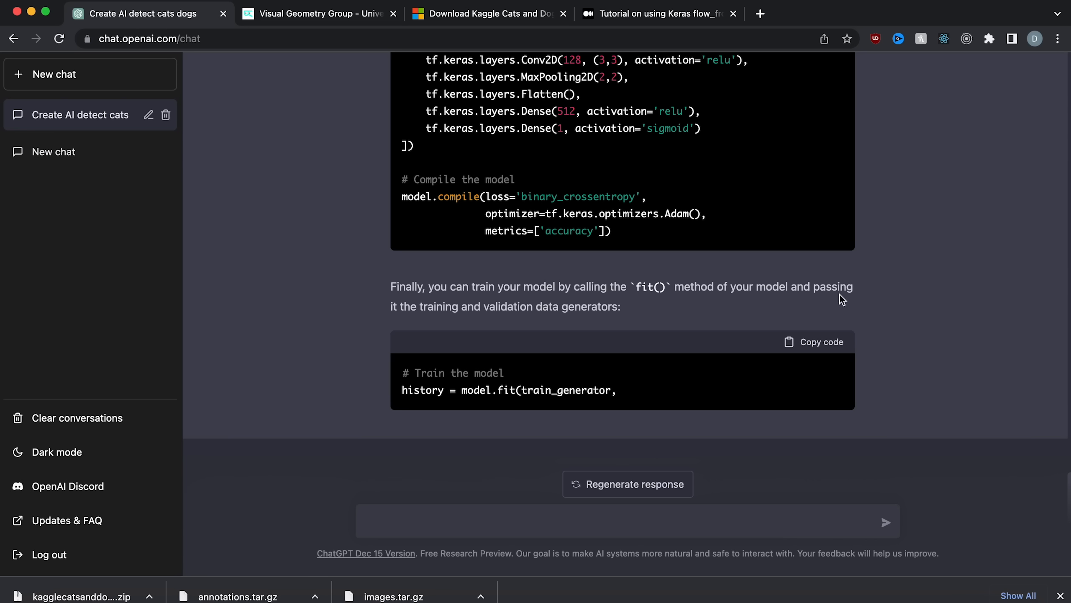
{"action": "mouse_move", "coordinate": [650, 315]}
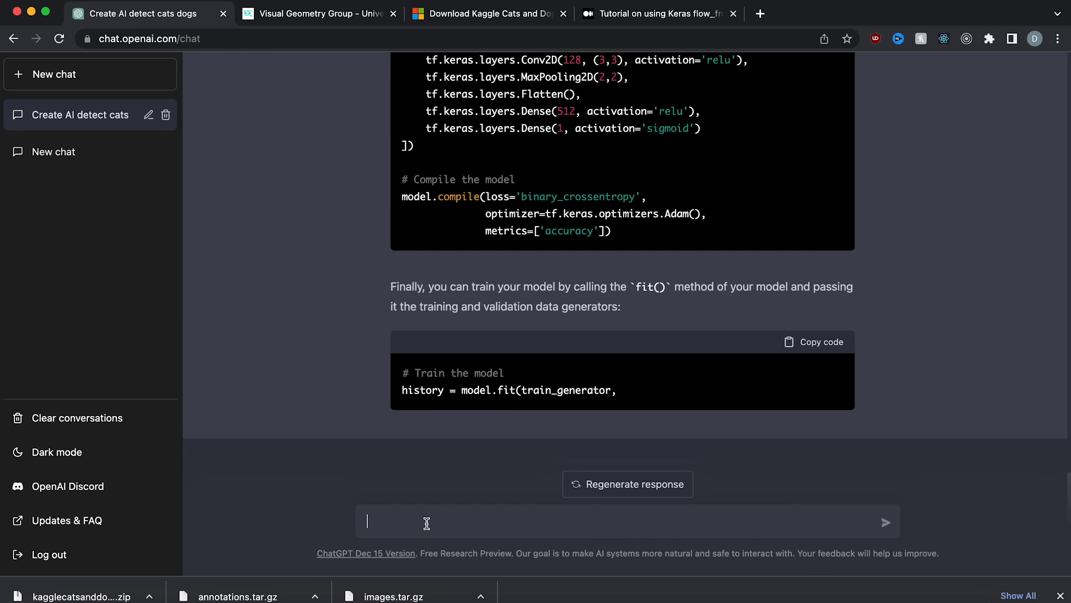
{"action": "type", "text": "how can"}
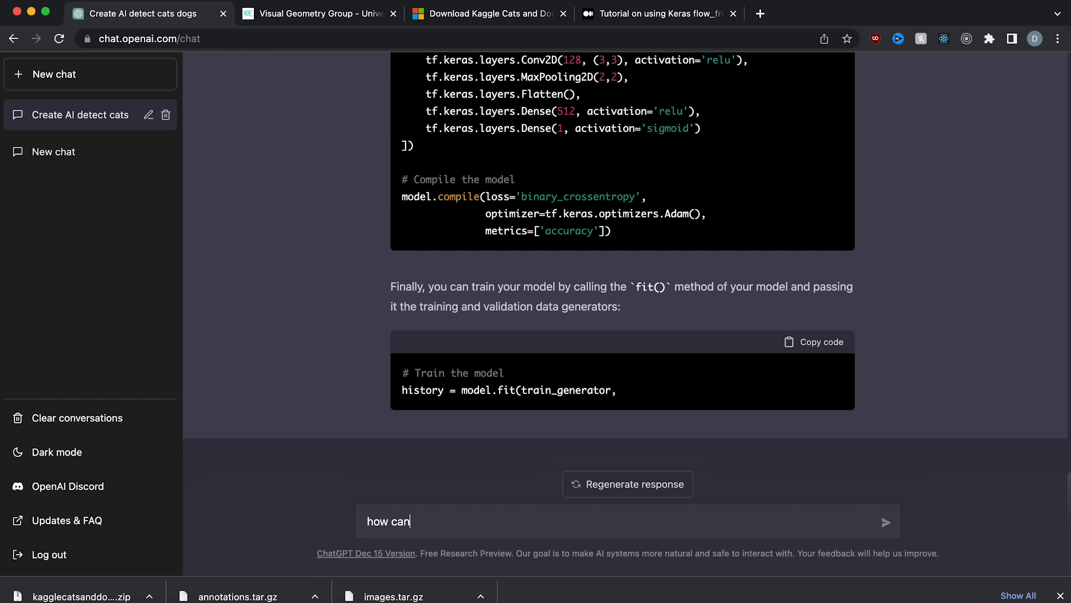
{"action": "type", "text": "i train this model?"}
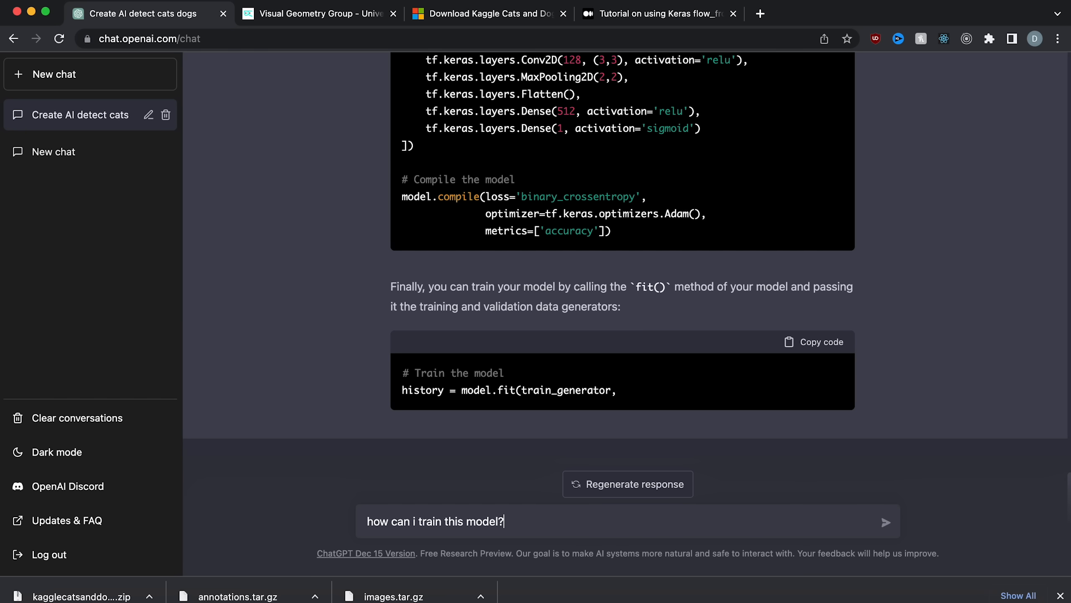
{"action": "left_click", "coordinate": [887, 522]}
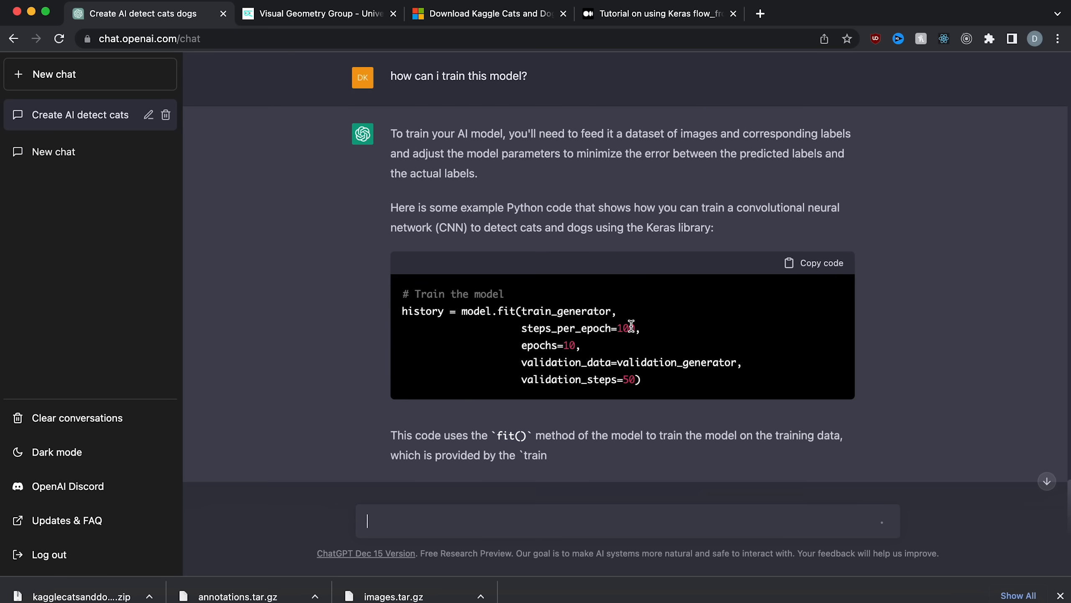
{"action": "scroll", "scroll_direction": "down", "scroll_amount": 3}
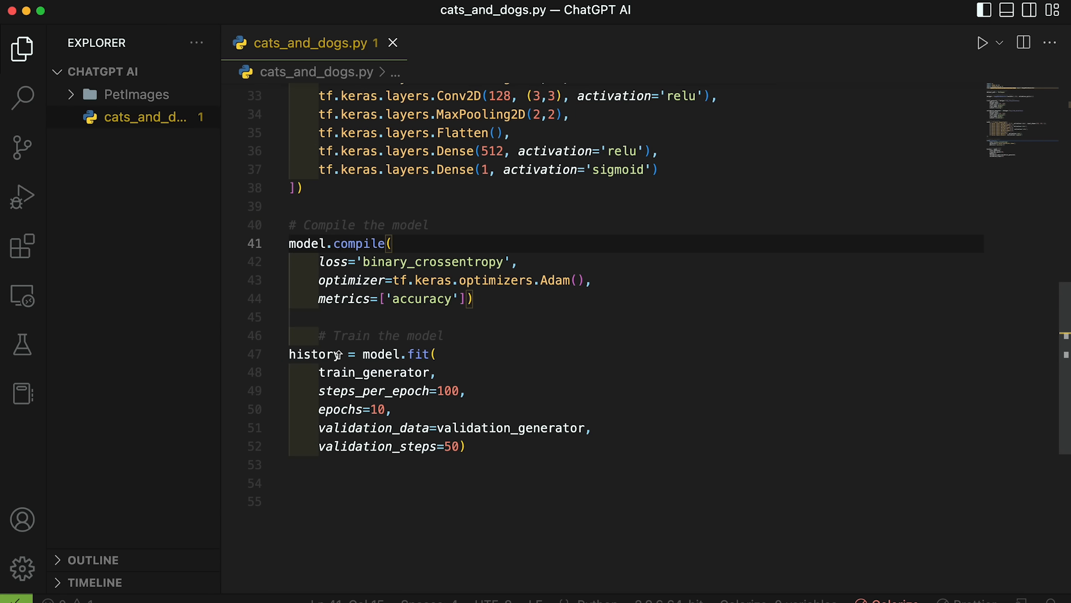
Run pip install tensorflow-macos, then move the corrupt PetImages/Dog/11702.jpg to Trash.
{"action": "left_click", "coordinate": [829, 13]}
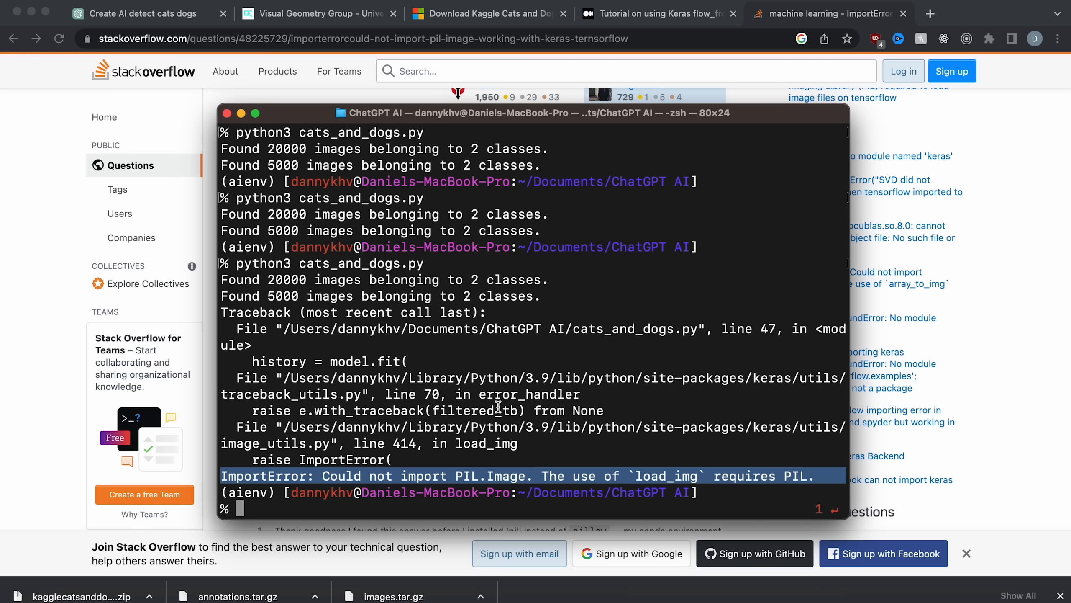
{"action": "type", "text": "pip install tensorflow-macos"}
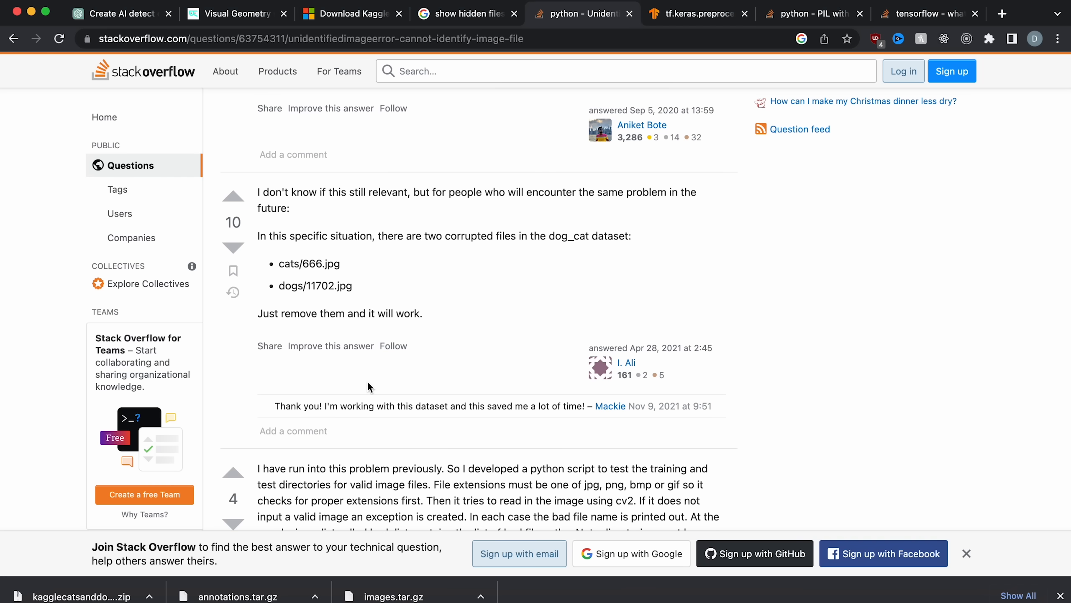
{"action": "mouse_move", "coordinate": [303, 284]}
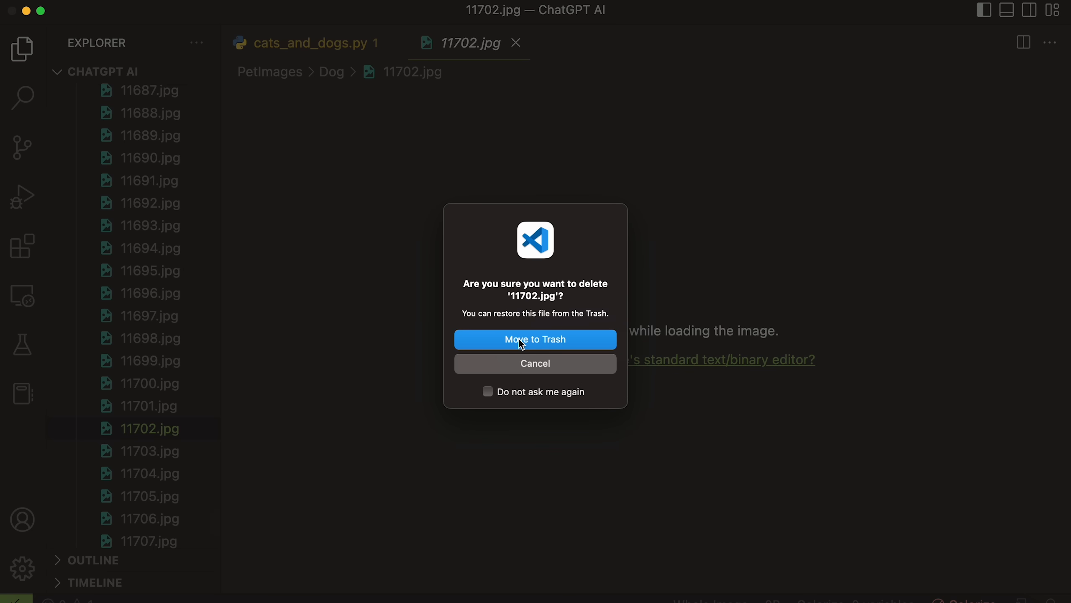
{"action": "left_click", "coordinate": [535, 339]}
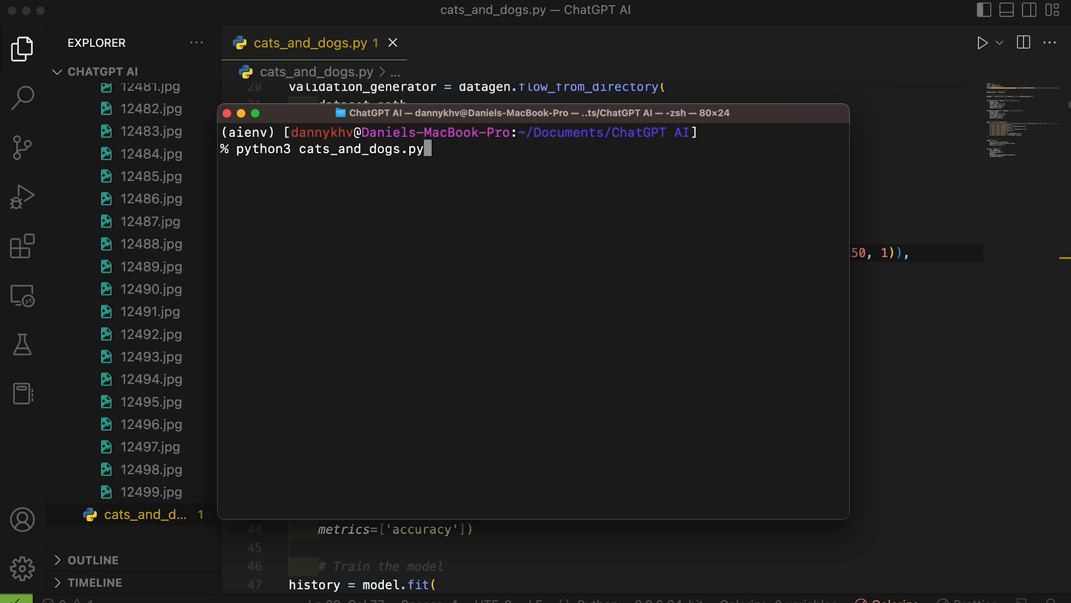
Rerun the training script and start asking ChatGPT 'how do i predict if...'.
{"action": "key", "text": "enter"}
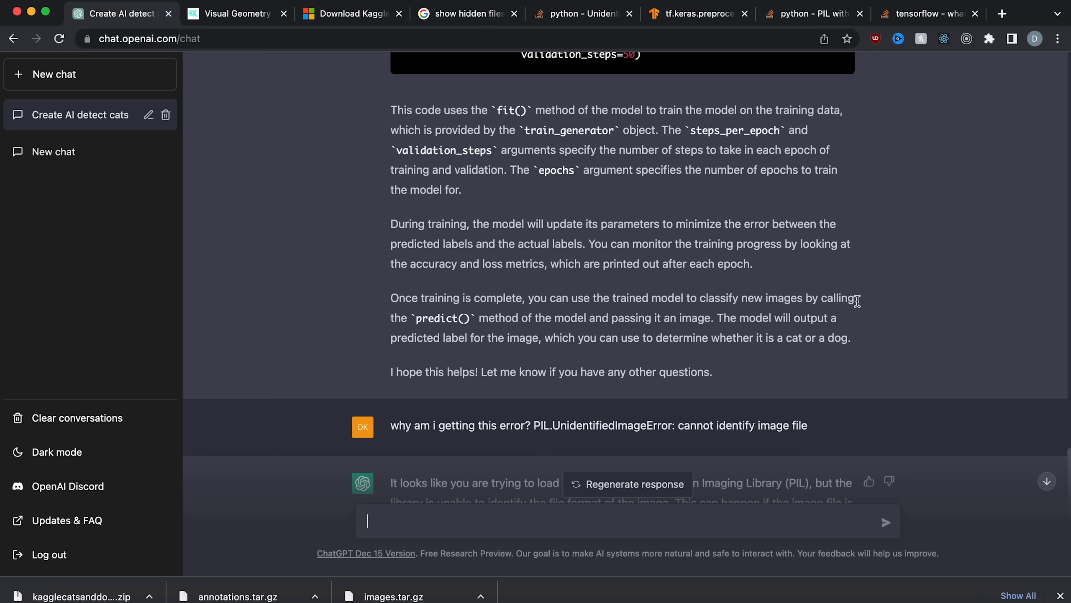
{"action": "mouse_move", "coordinate": [561, 318]}
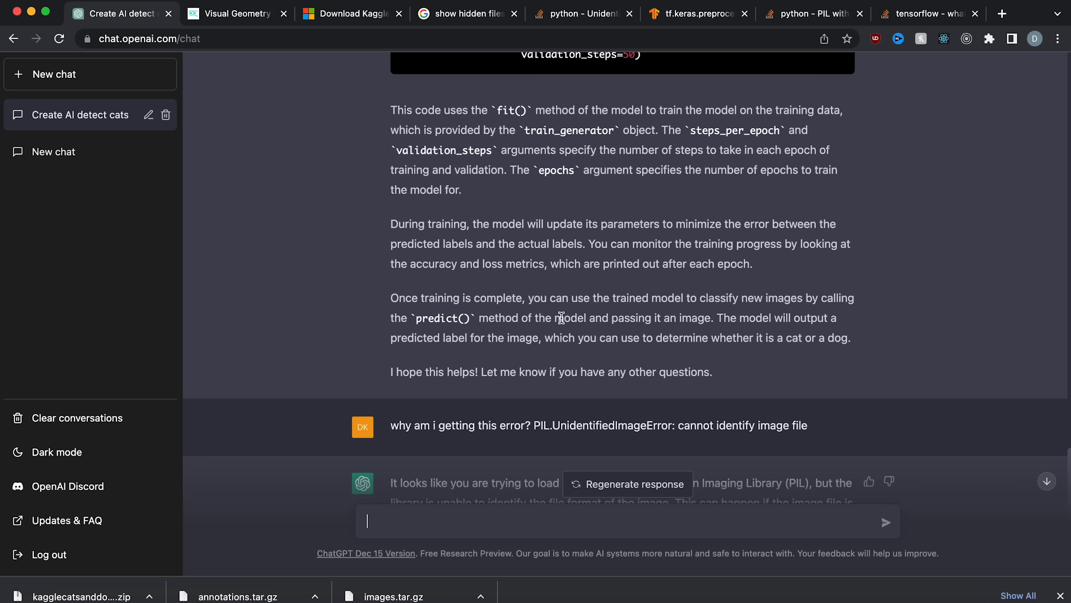
{"action": "type", "text": "how"}
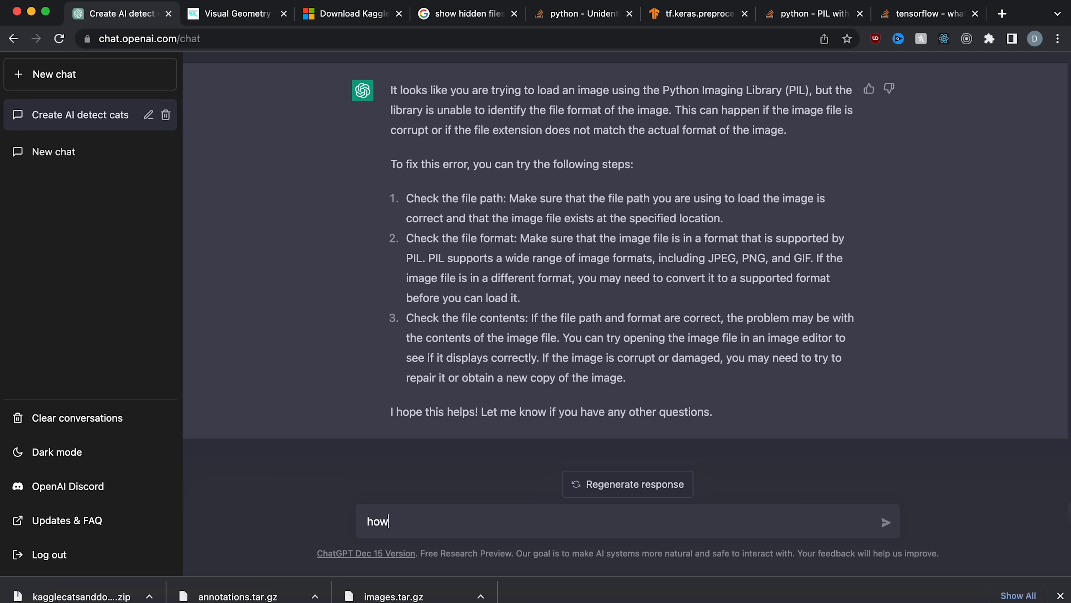
{"action": "type", "text": "do i predict if"}
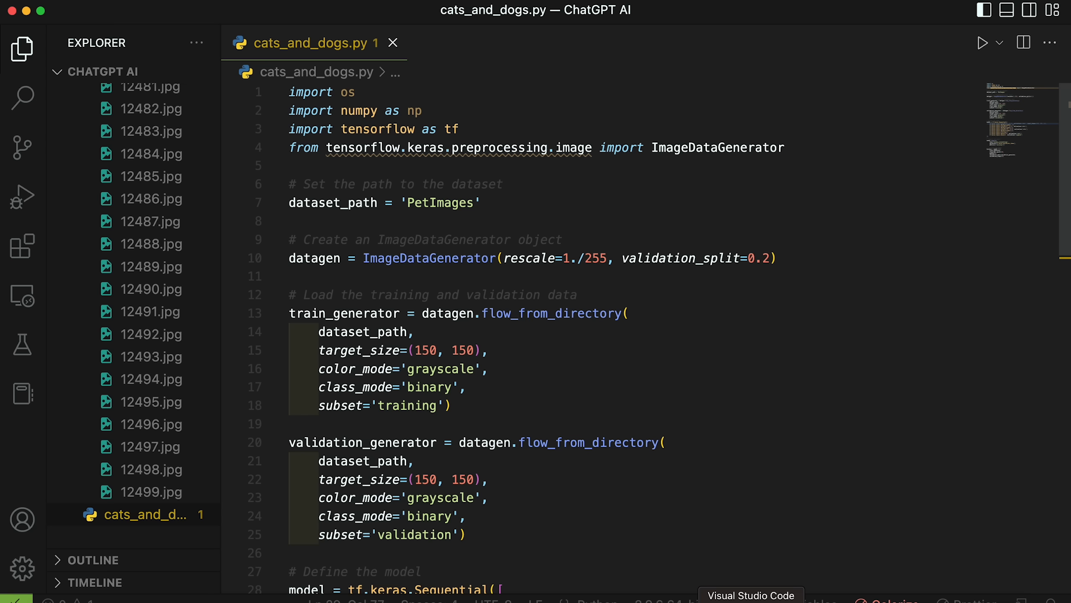
End cats_and_dogs.py with model.save('model') so the trained model is saved to a model folder.
{"action": "scroll", "scroll_direction": "down", "scroll_amount": 3}
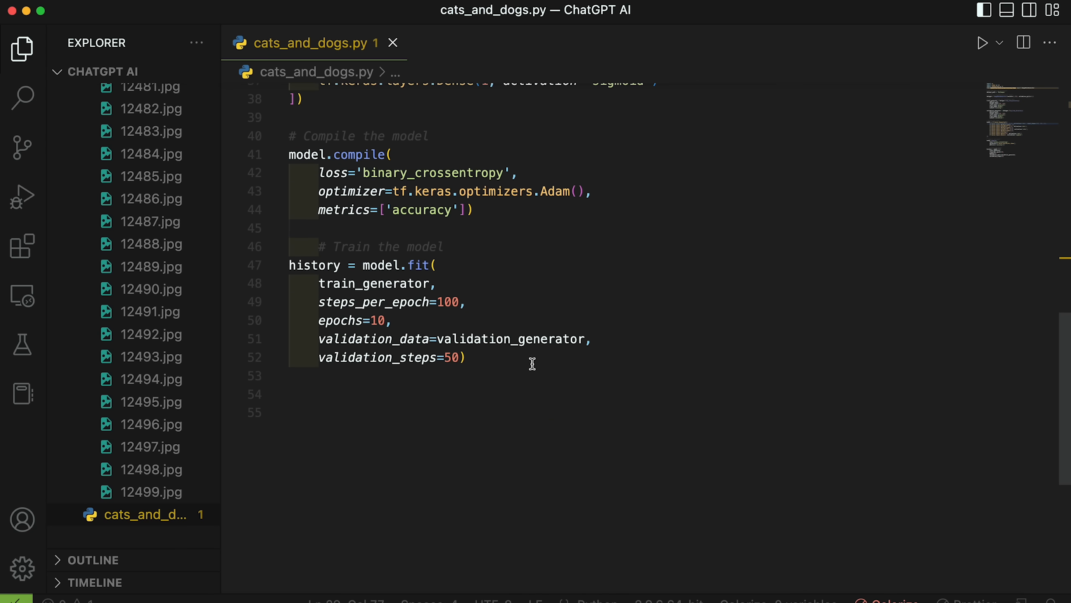
{"action": "type", "text": "model.save('path/to/location')"}
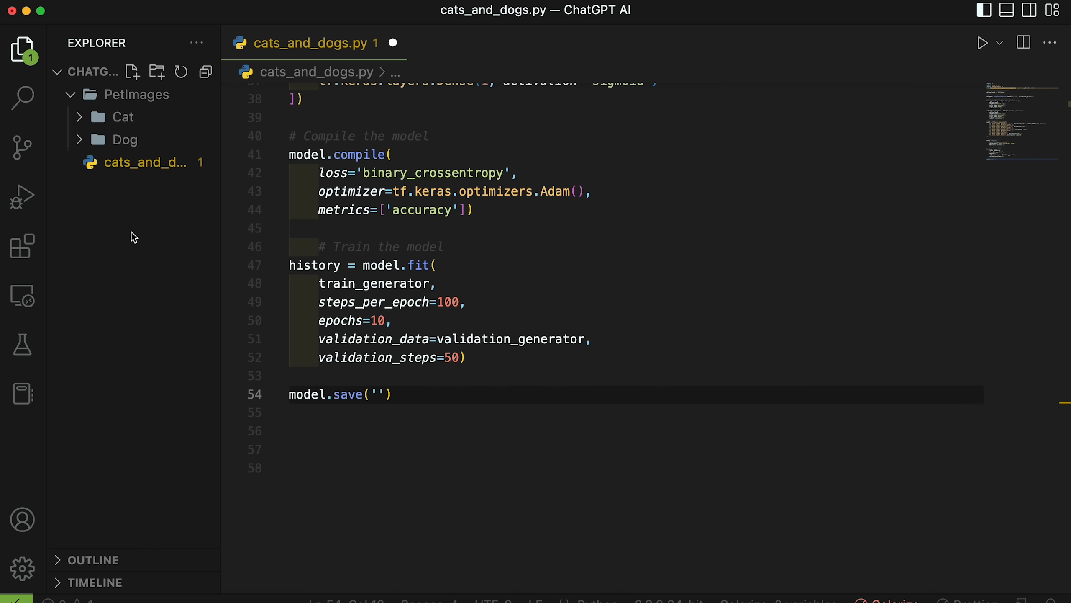
{"action": "type", "text": "model"}
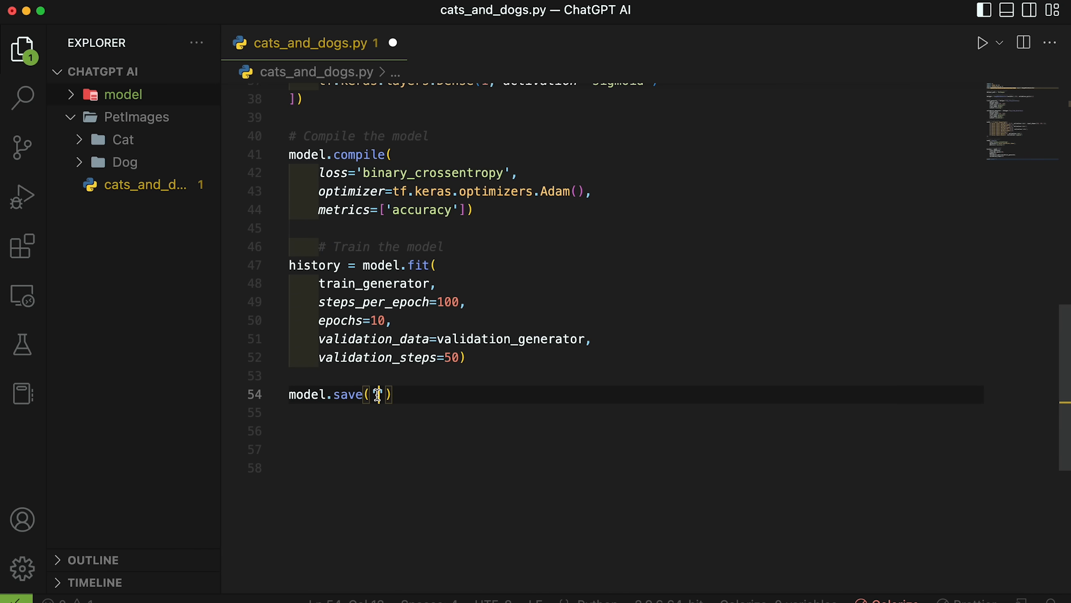
{"action": "type", "text": "'model'"}
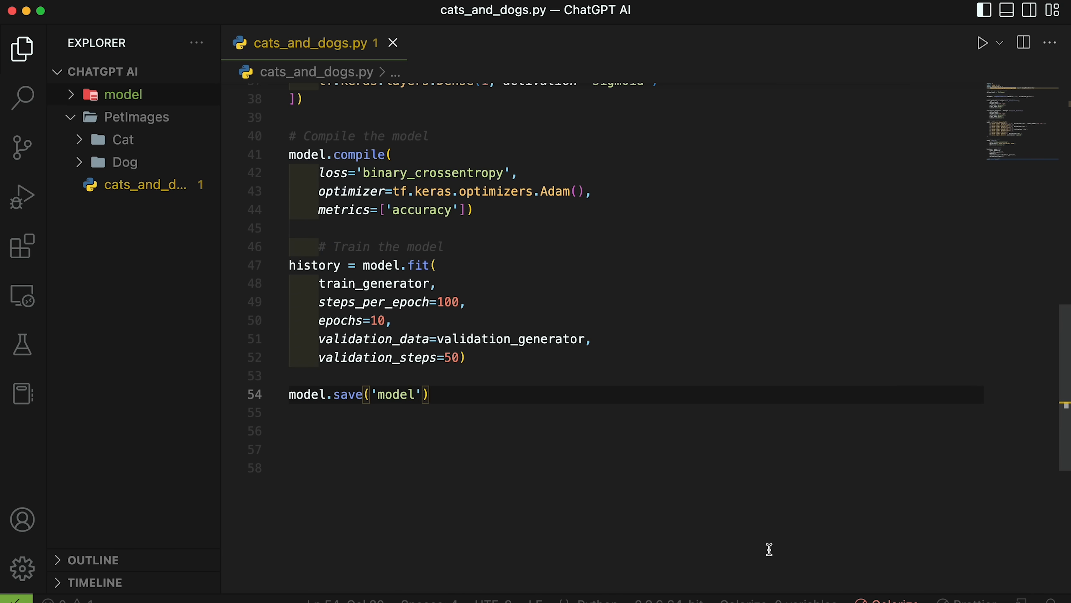
{"action": "mouse_move", "coordinate": [421, 417]}
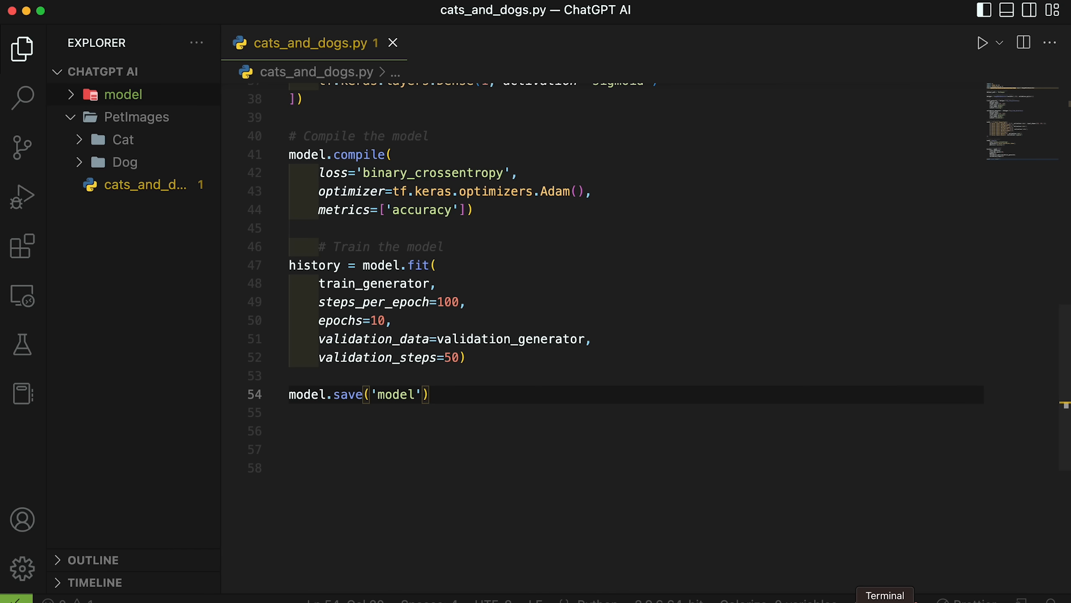
Train for 10 epochs with python3 cats_and_dogs.py and check the model folder's saved files.
{"action": "type", "text": "python3 cats_and_dogs.py"}
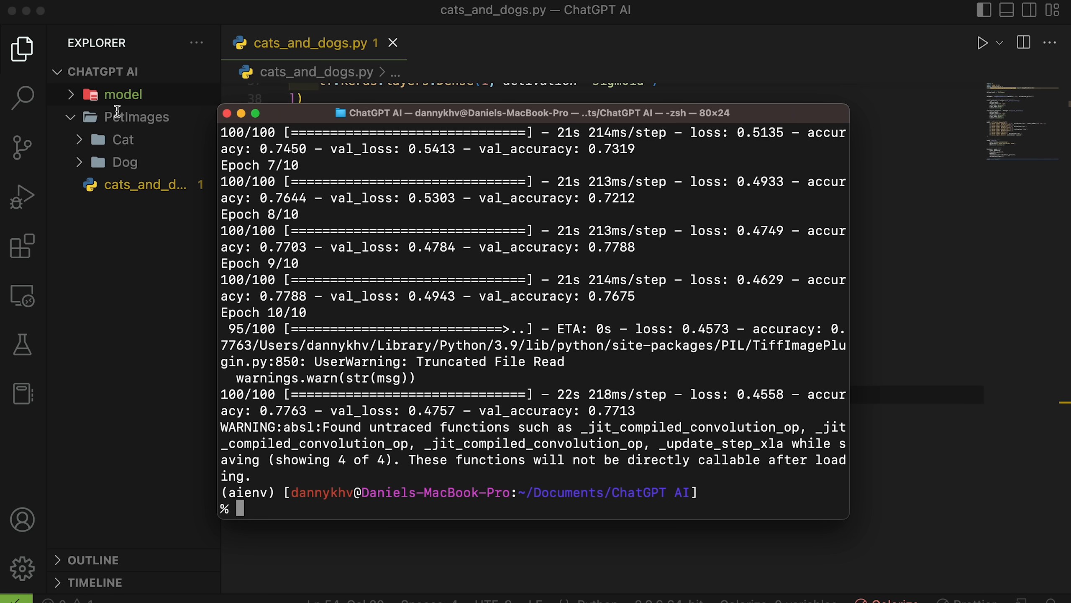
{"action": "left_click", "coordinate": [123, 95]}
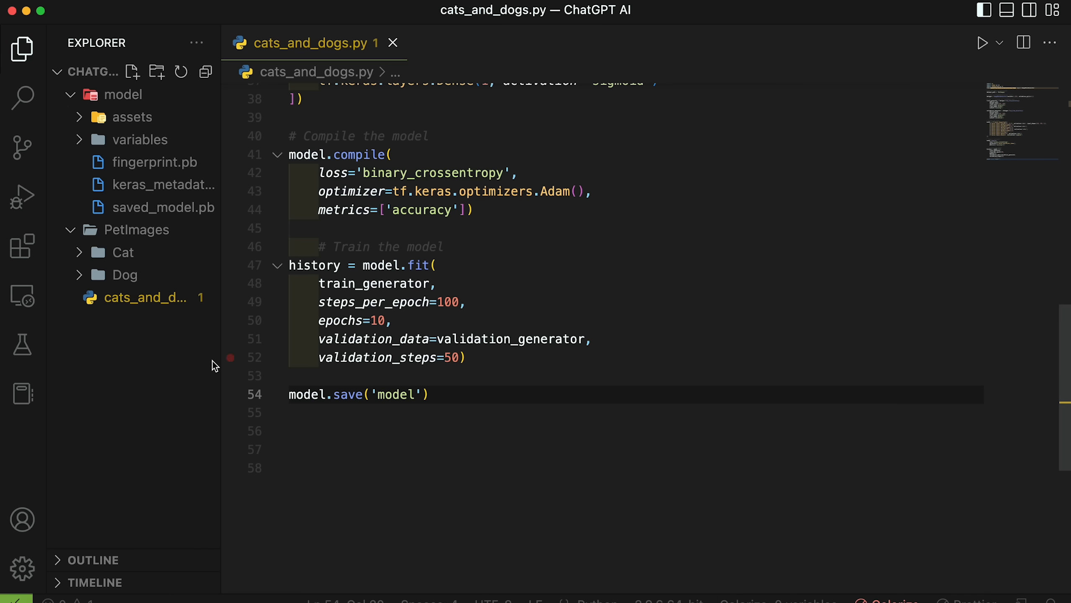
{"action": "type", "text": "pre"}
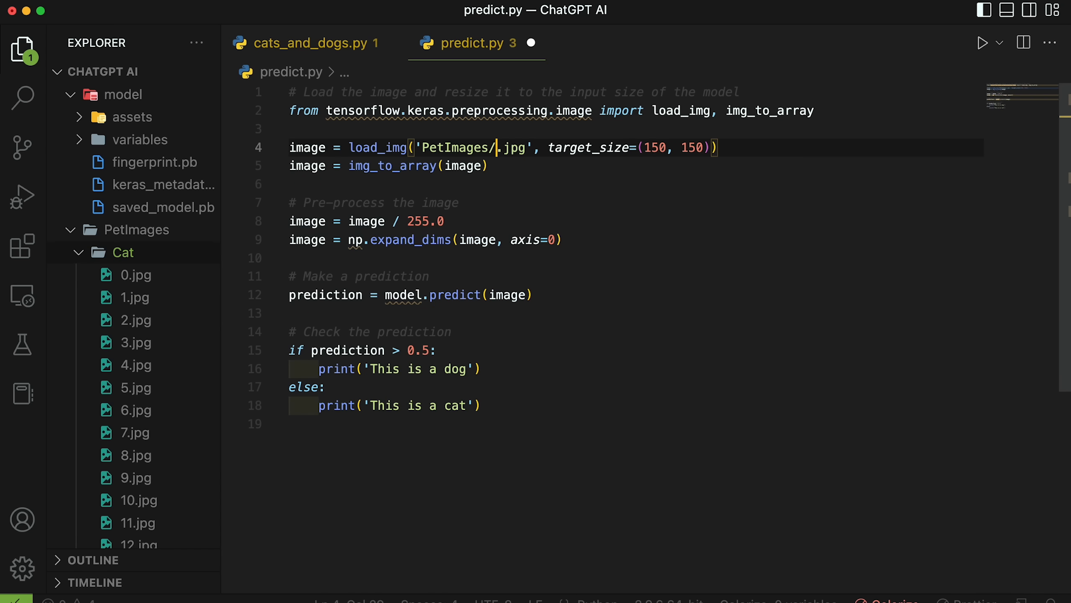
Load PetImages/Cat/0.jpg with load_img at target_size (150, 150) in predict.py.
{"action": "type", "text": "Cat/0"}
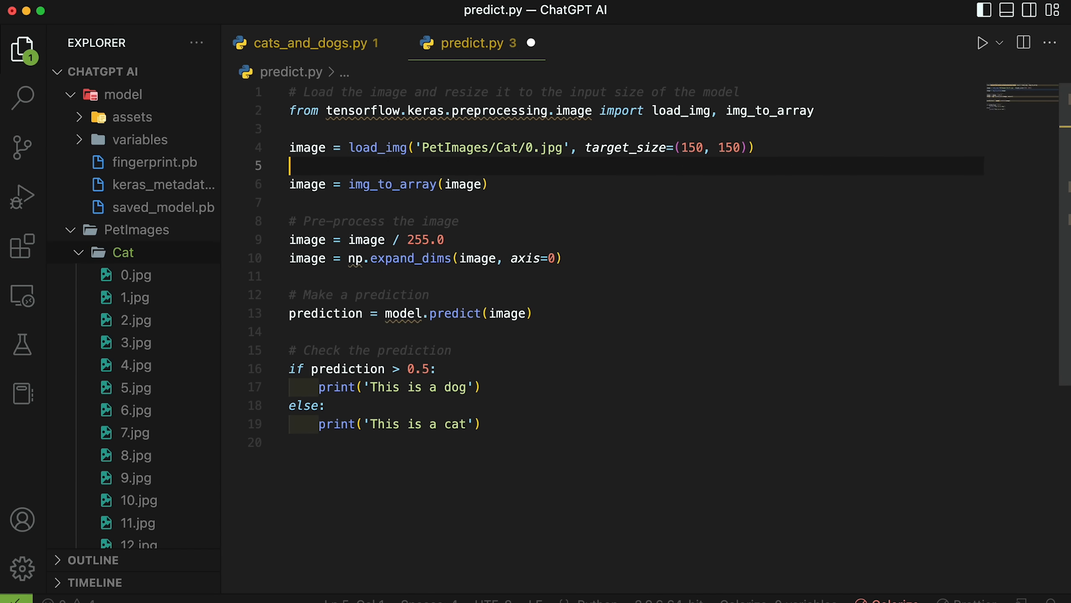
{"action": "type", "text": "image = load_img('PetImages/Cat/0.jpg', target_size=(150, 150))"}
{"action": "type", "text": "image_array"}
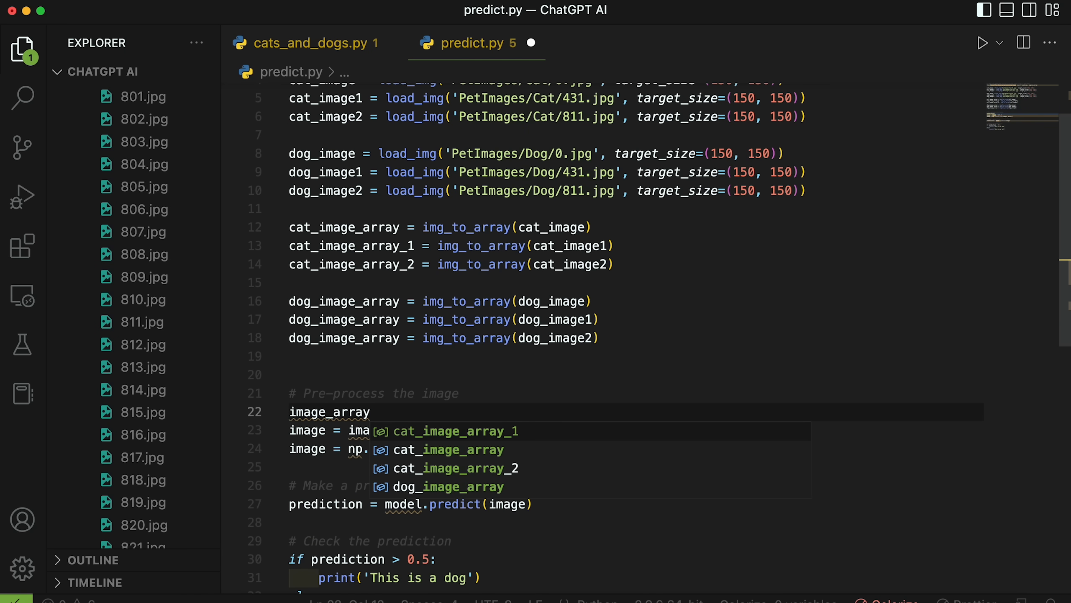
Gather the six image arrays into an image_array list and loop over it to preprocess each.
{"action": "type", "text": "[]"}
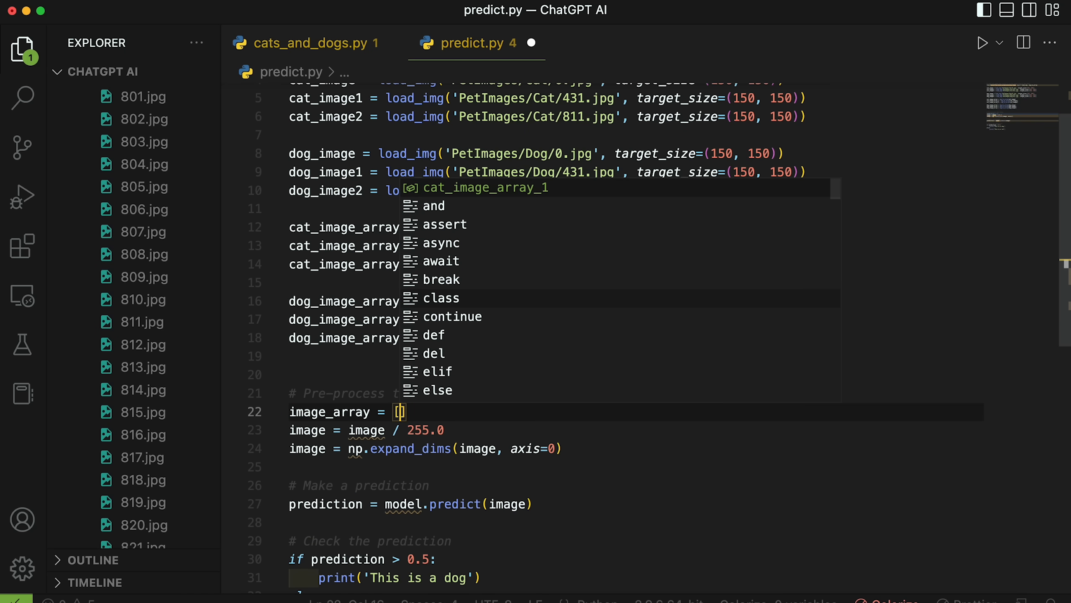
{"action": "type", "text": "cat_image_array, cat_image_array_1, cat_image_array_2, dog_image_array,"}
{"action": "type", "text": "dog_image_array_1, dog_image_array_2]"}
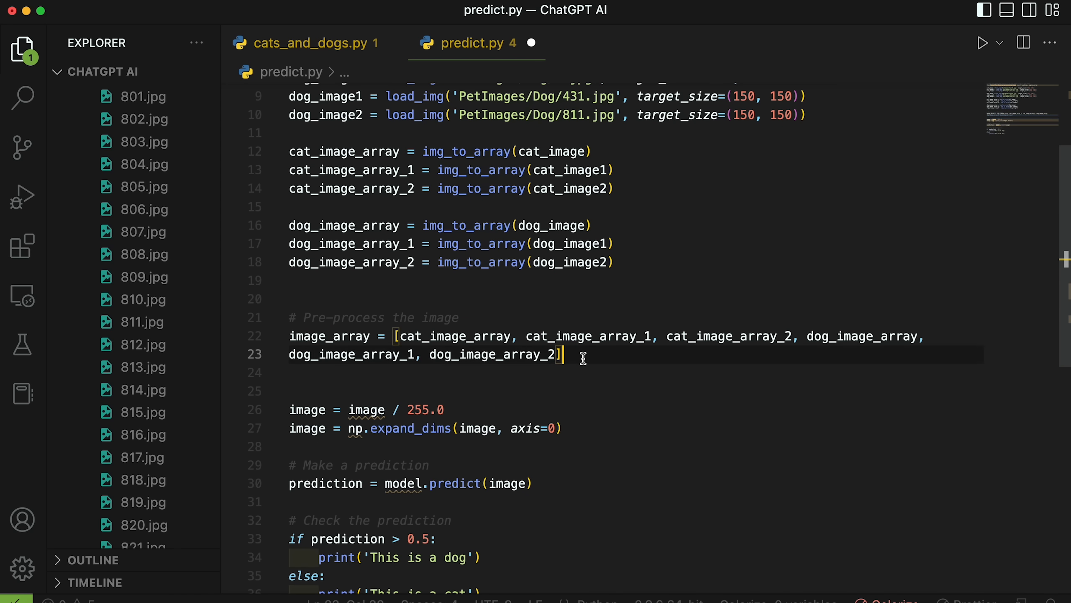
{"action": "type", "text": "for image"}
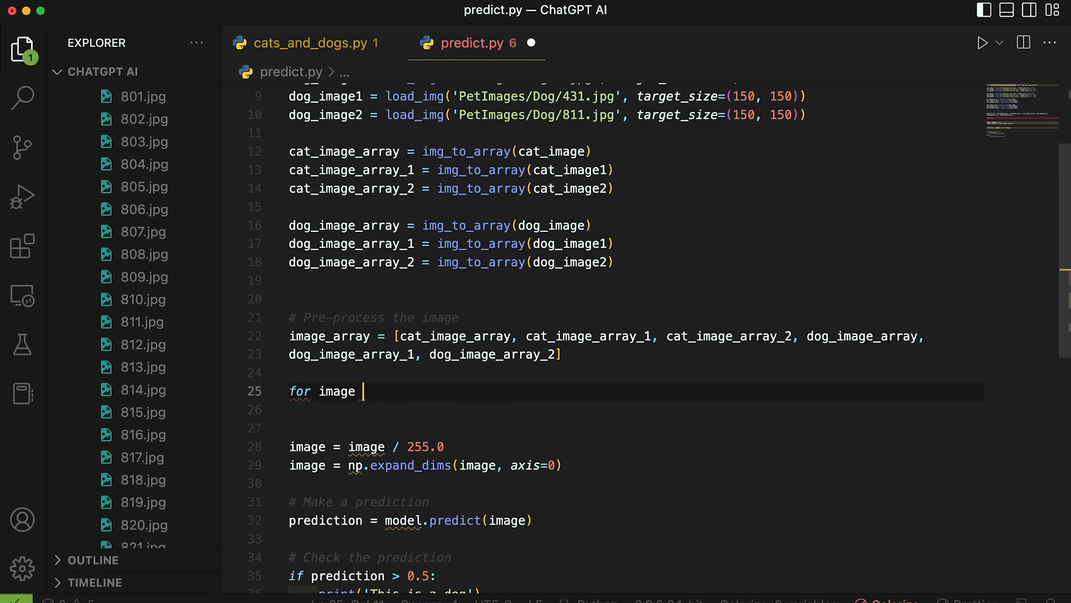
{"action": "type", "text": "in image_array:"}
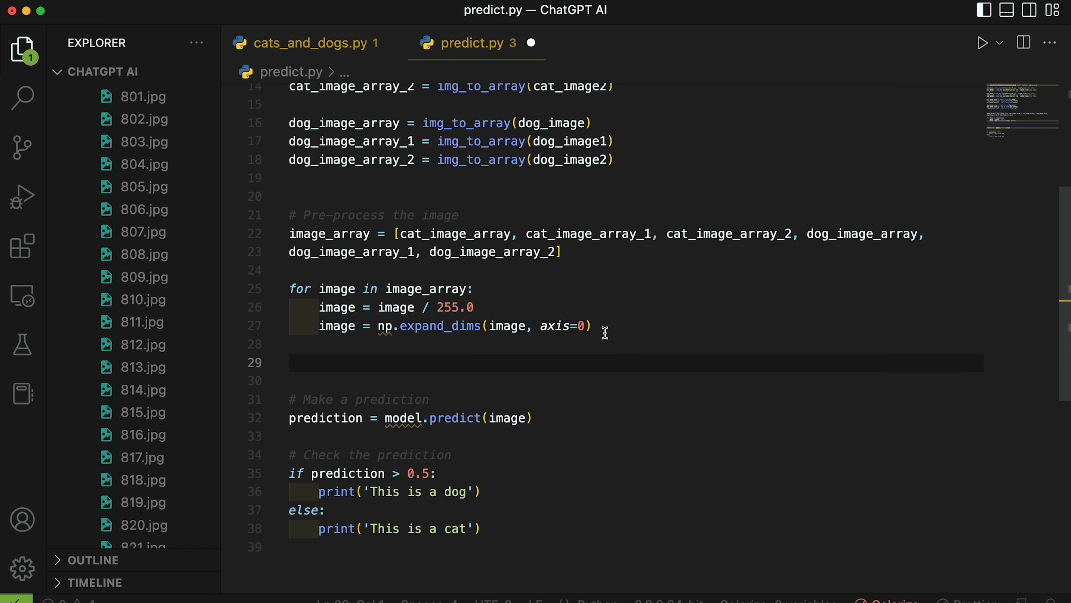
Start a second loop over the images that builds a prediction for each.
{"action": "type", "text": "for image in image_array:"}
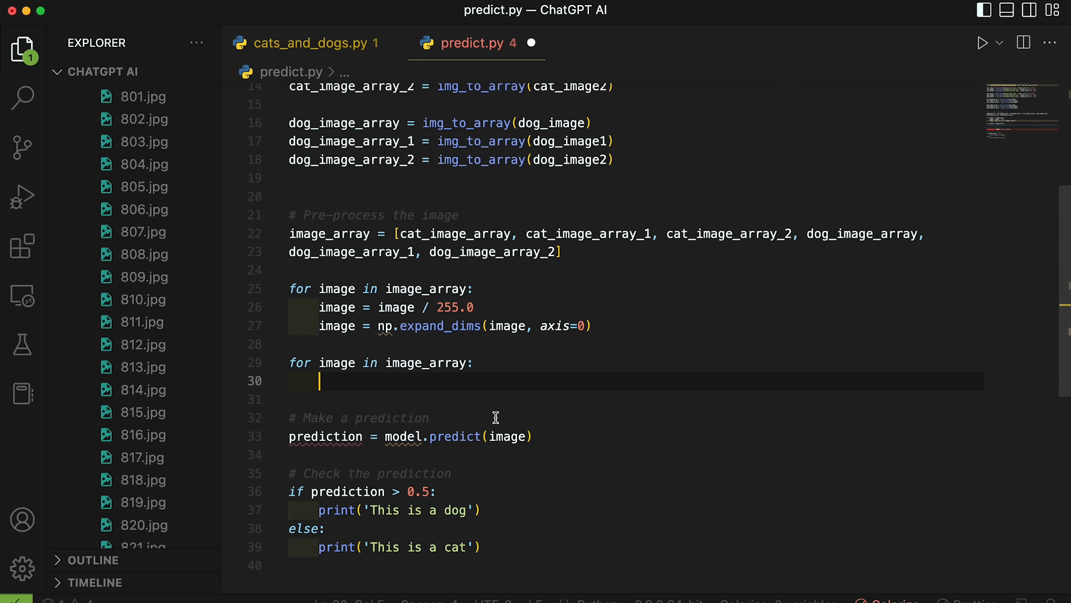
{"action": "type", "text": "prediction"}
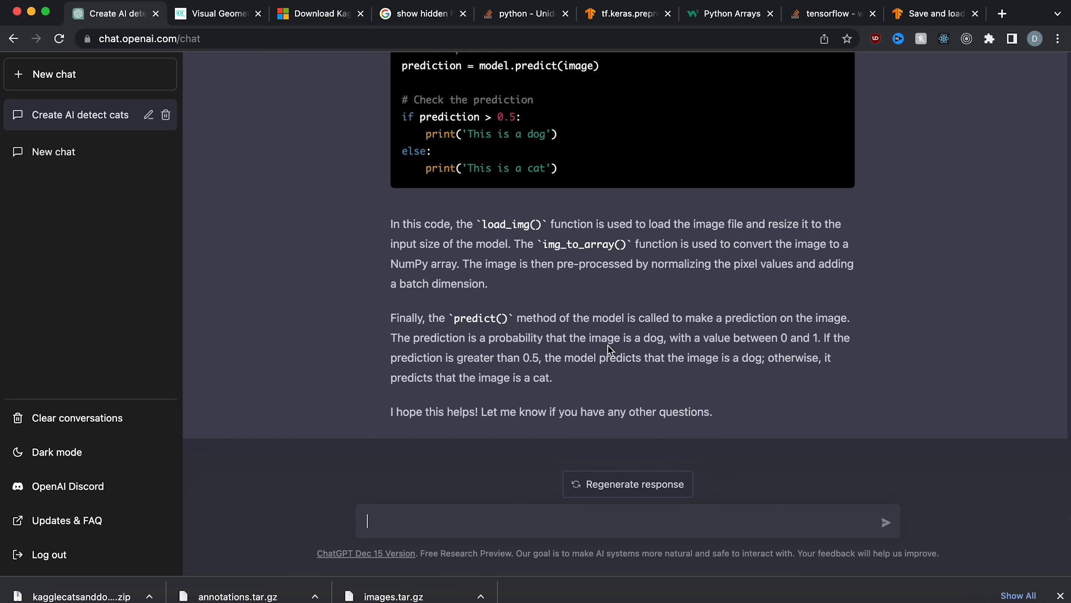
Add the np reference in predict.py and read the TensorFlow Save and load Keras models guide.
{"action": "type", "text": "np"}
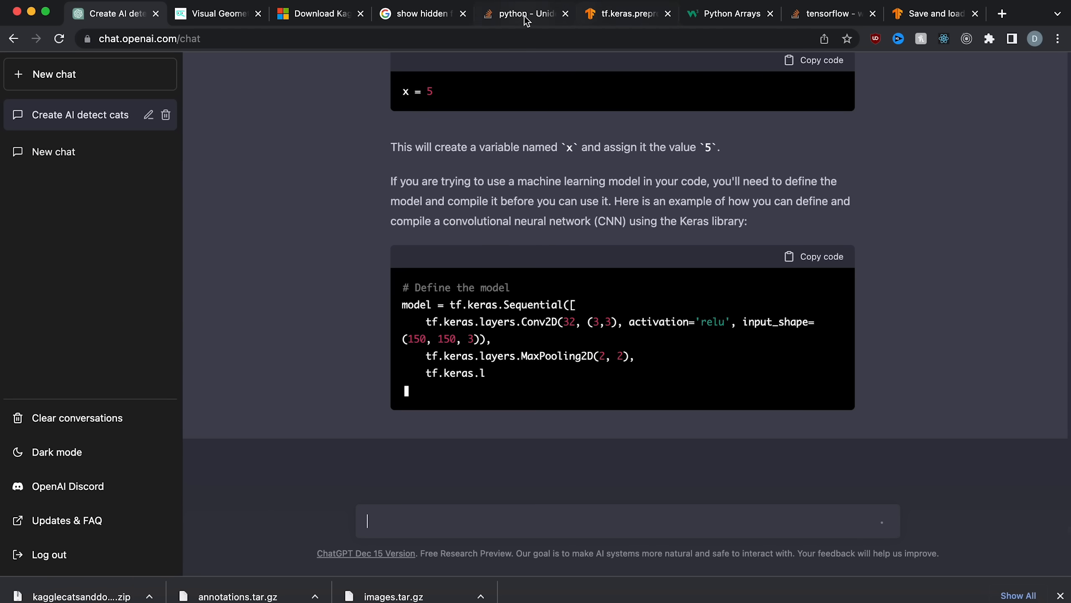
{"action": "left_click", "coordinate": [932, 14]}
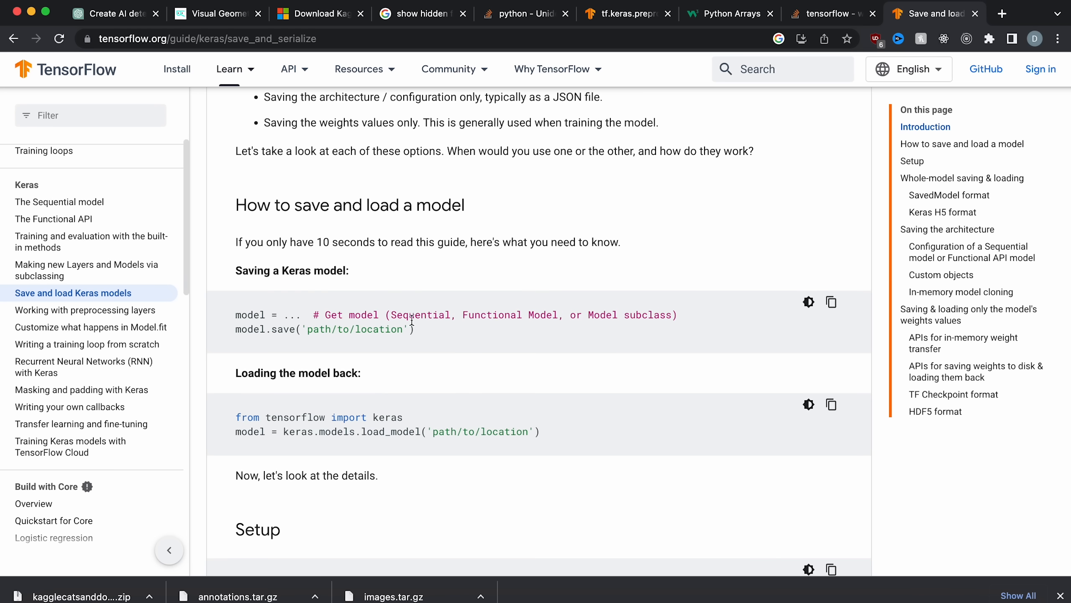
{"action": "scroll", "scroll_direction": "down", "scroll_amount": 3}
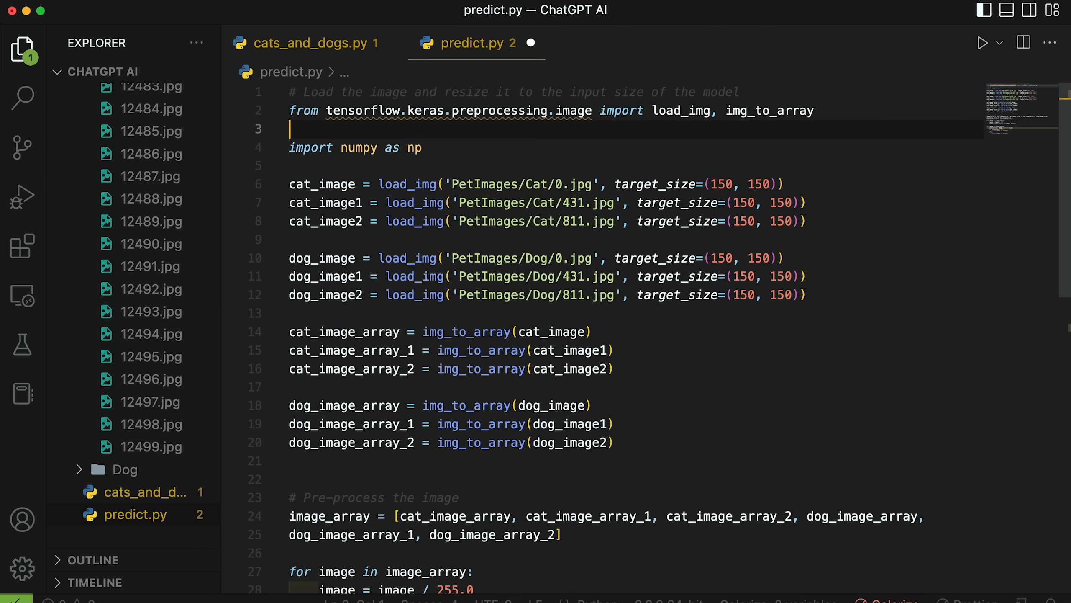
Import keras, load the saved 'model' folder in predict.py, and rerun it to label the six sample images.
{"action": "type", "text": "from tensorflow import keras"}
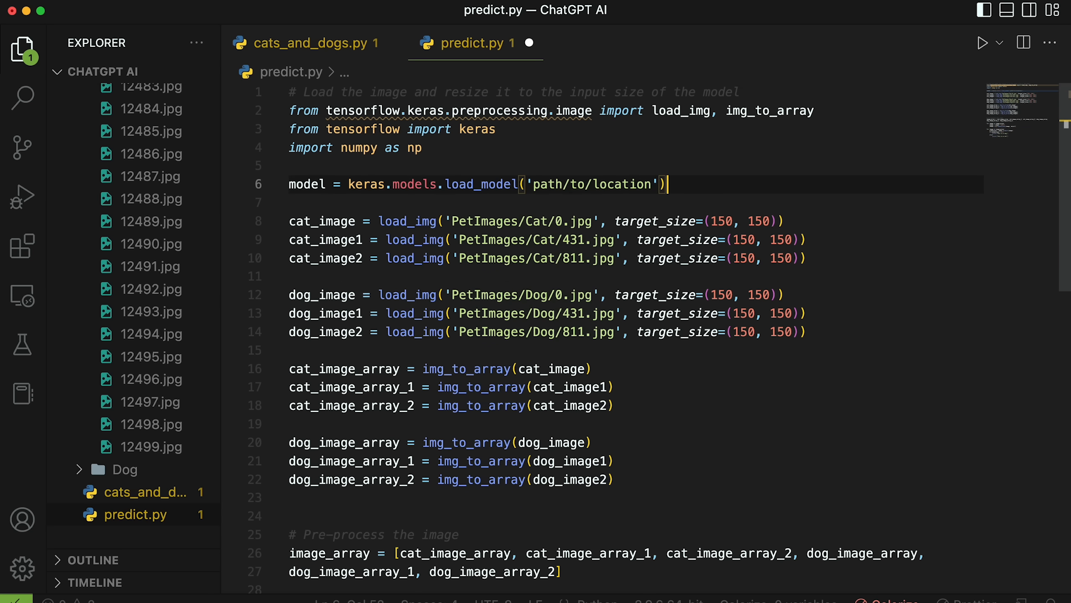
{"action": "type", "text": "mo"}
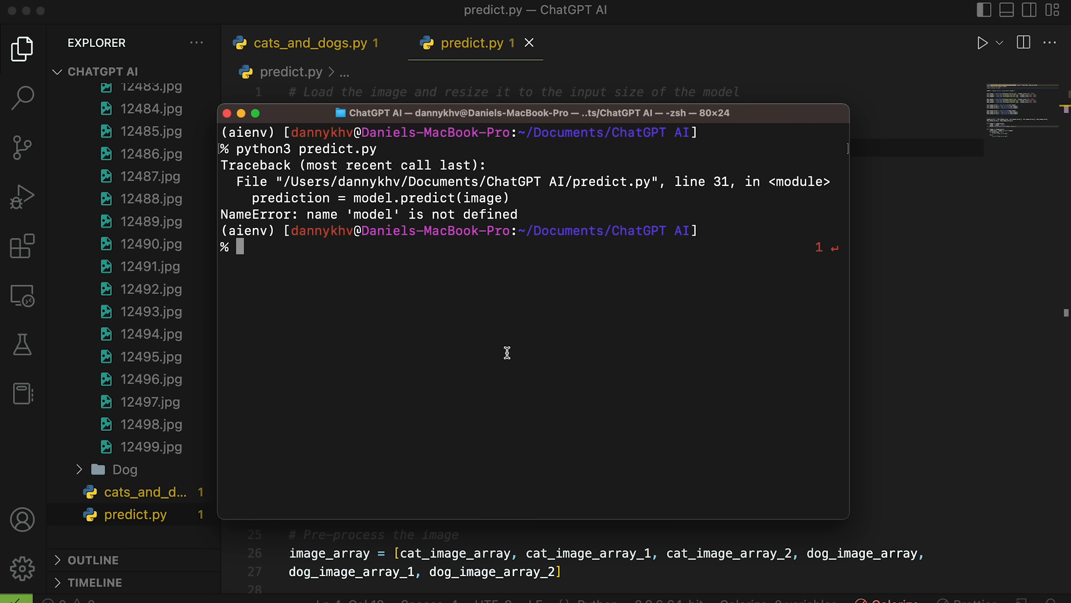
{"action": "key", "text": "Return"}
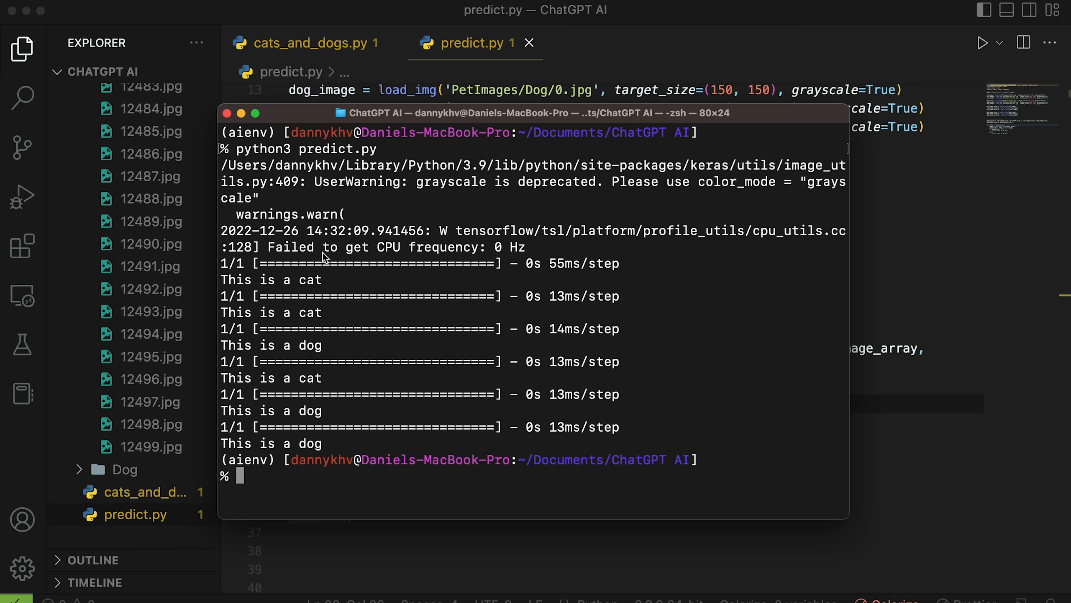
{"action": "double_click", "coordinate": [308, 312]}
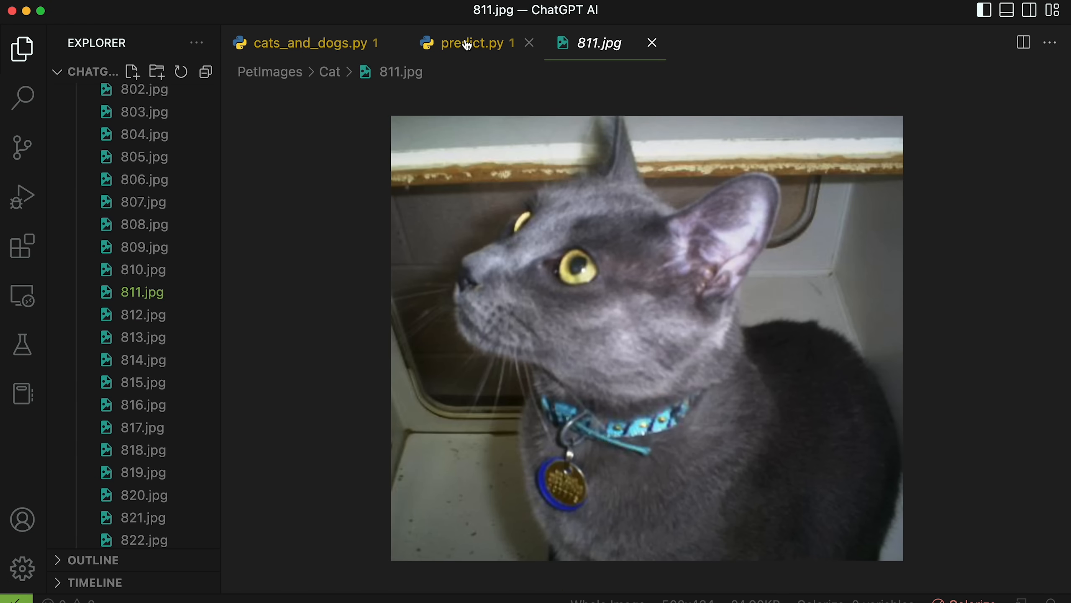
Check the Terminal predictions against Cat/811.jpg and Dog/0.jpg, returning to predict.py afterwards.
{"action": "left_click", "coordinate": [469, 43]}
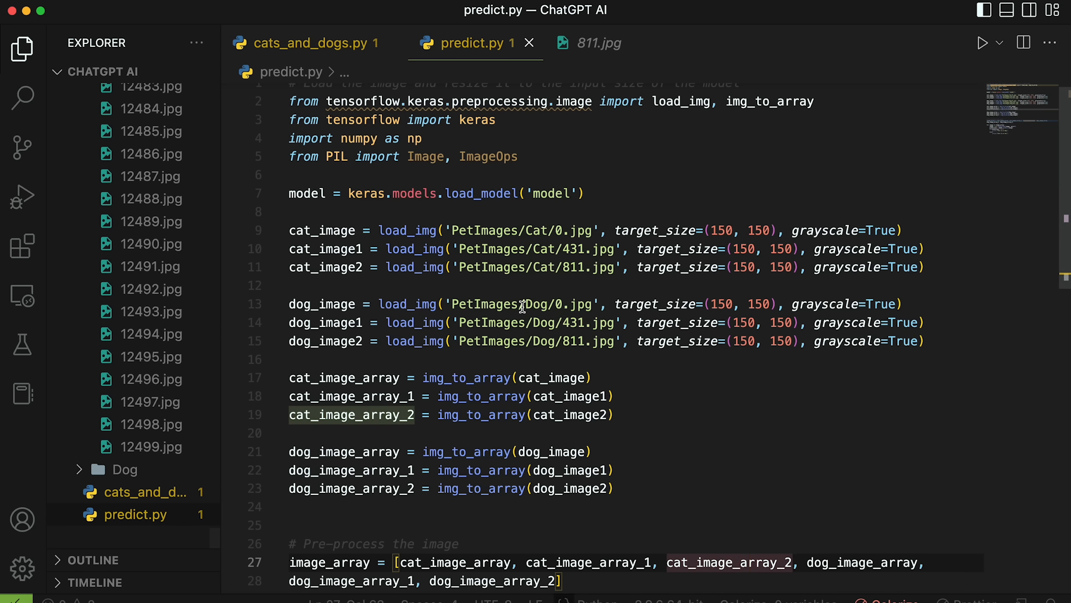
{"action": "left_click", "coordinate": [983, 43]}
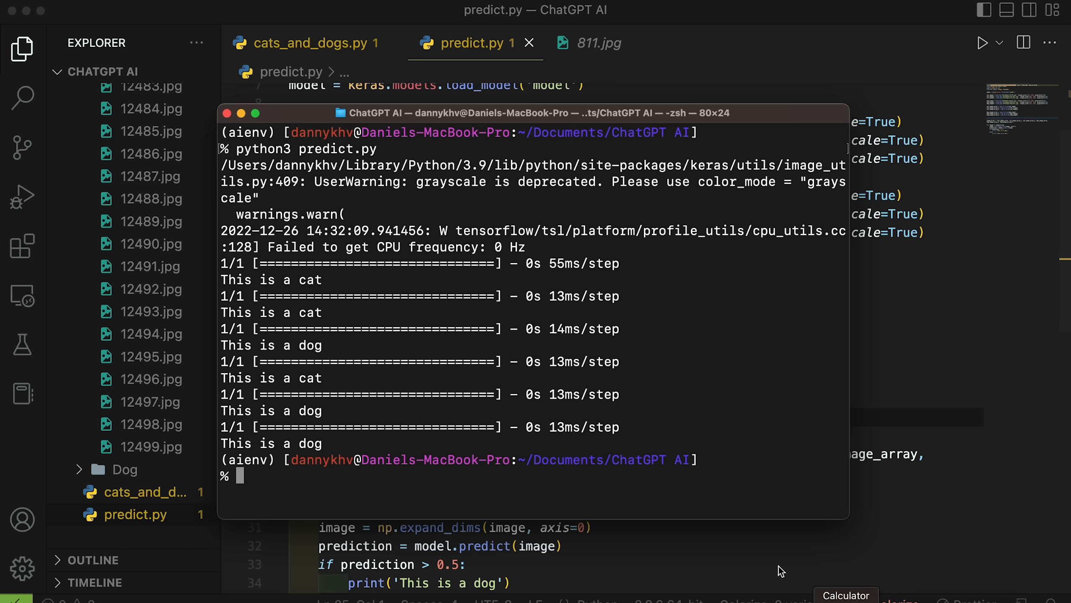
{"action": "left_click", "coordinate": [128, 297]}
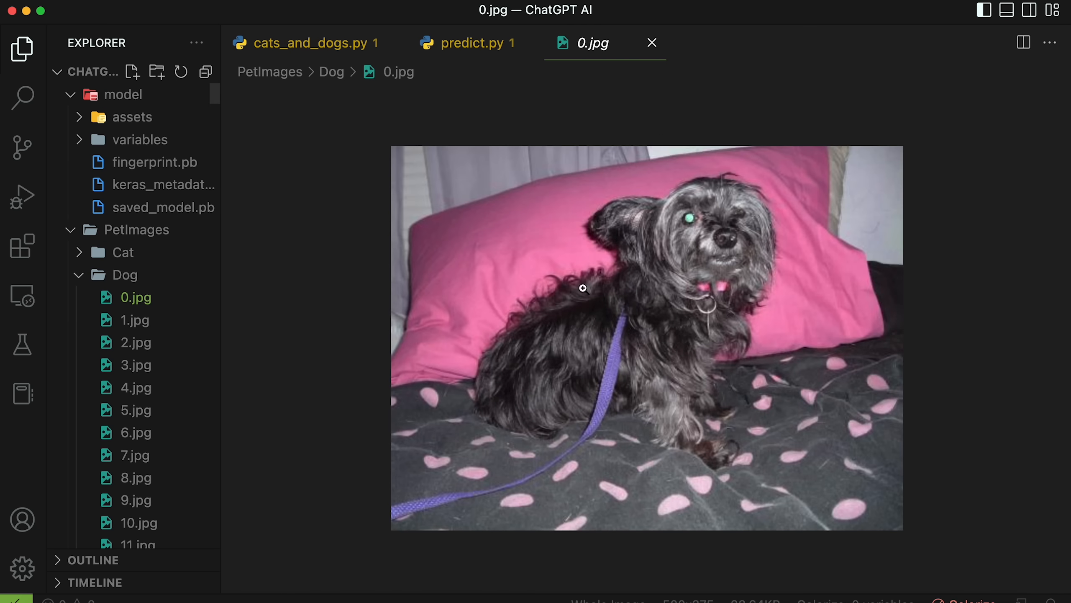
{"action": "left_click", "coordinate": [467, 43]}
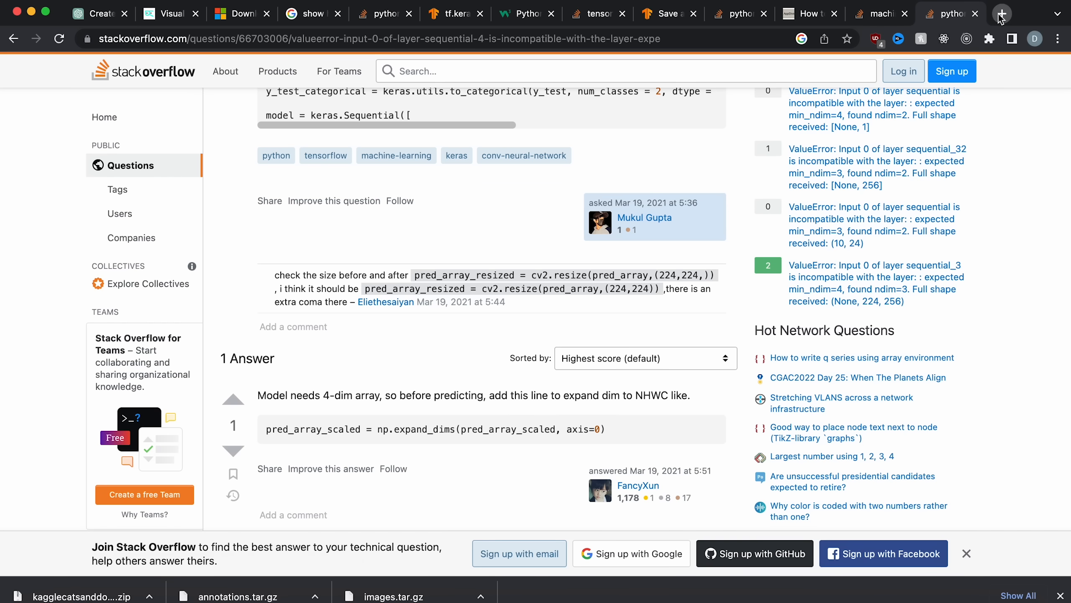
Search Google for 'image of a dog' in a new Chrome tab to find test photos.
{"action": "left_click", "coordinate": [1002, 13]}
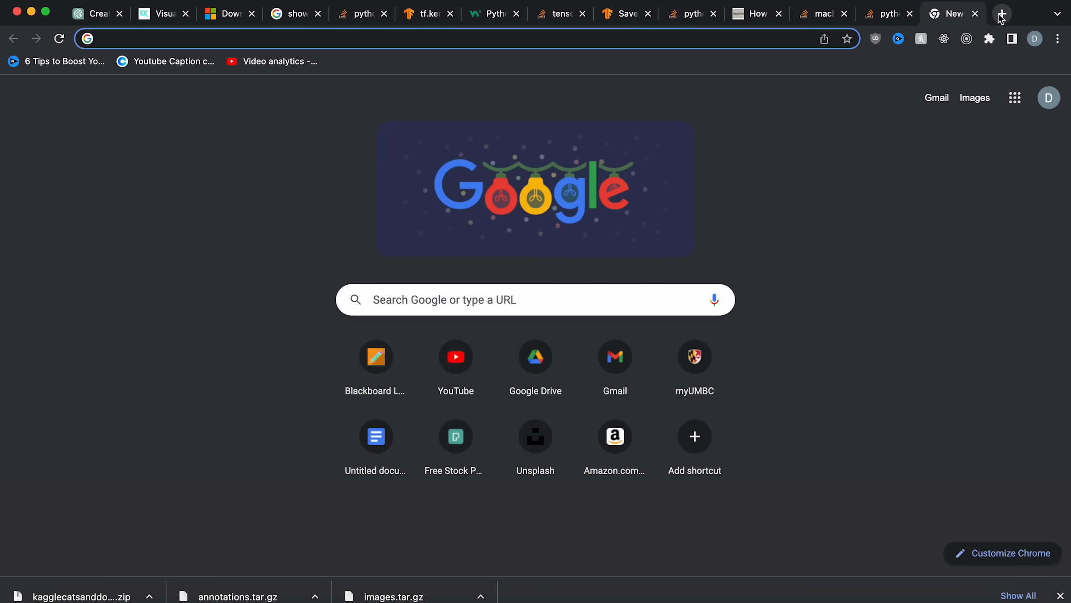
{"action": "type", "text": "image of a dog"}
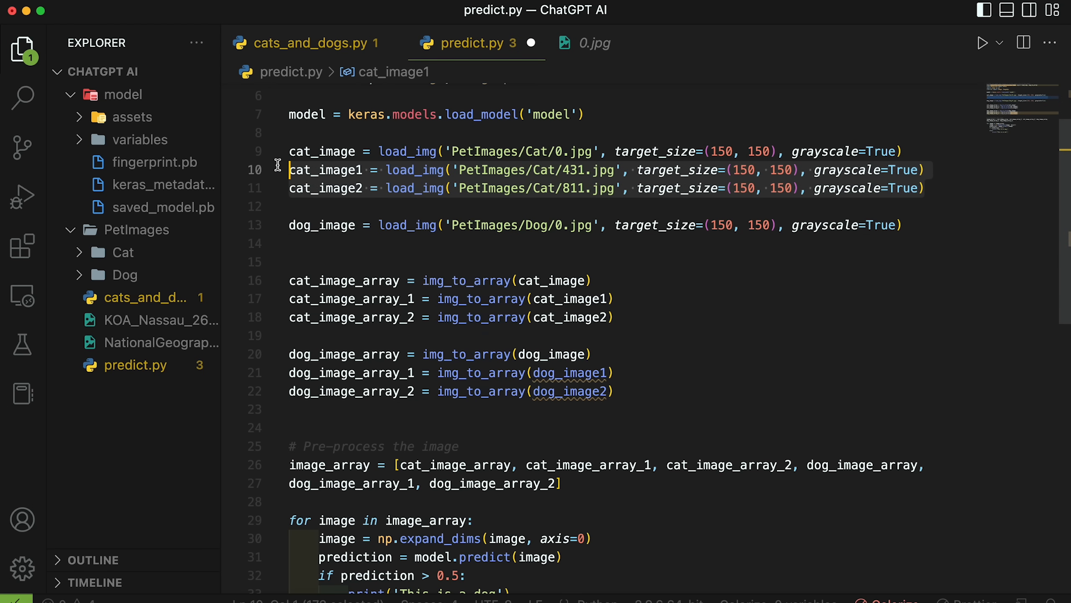
Remove the extra load_img lines from predict.py and preview the downloaded puppy photo.
{"action": "left_click", "coordinate": [161, 342]}
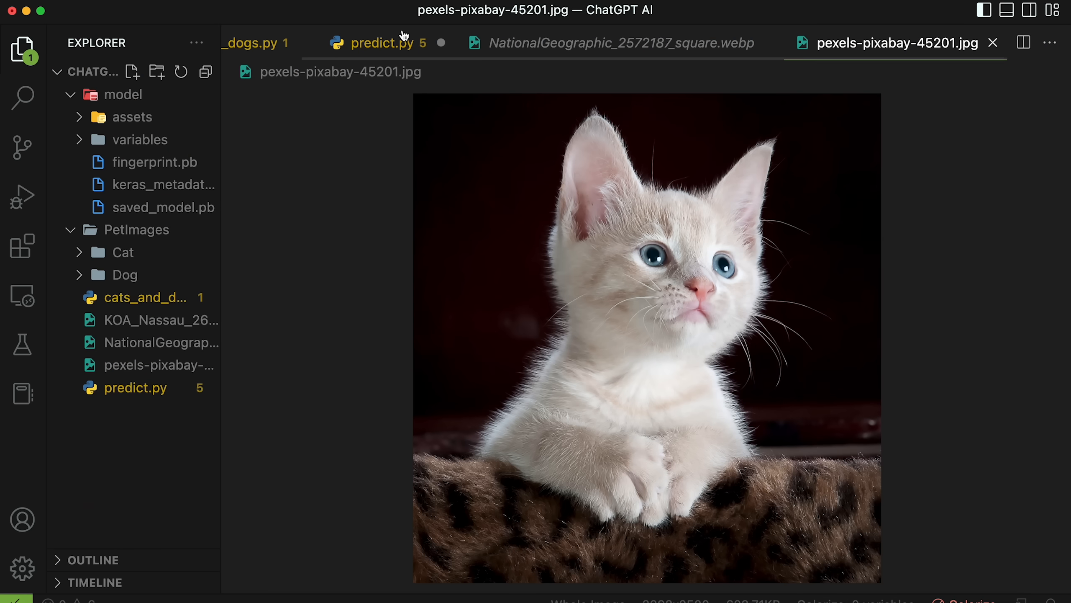
{"action": "left_click", "coordinate": [161, 320]}
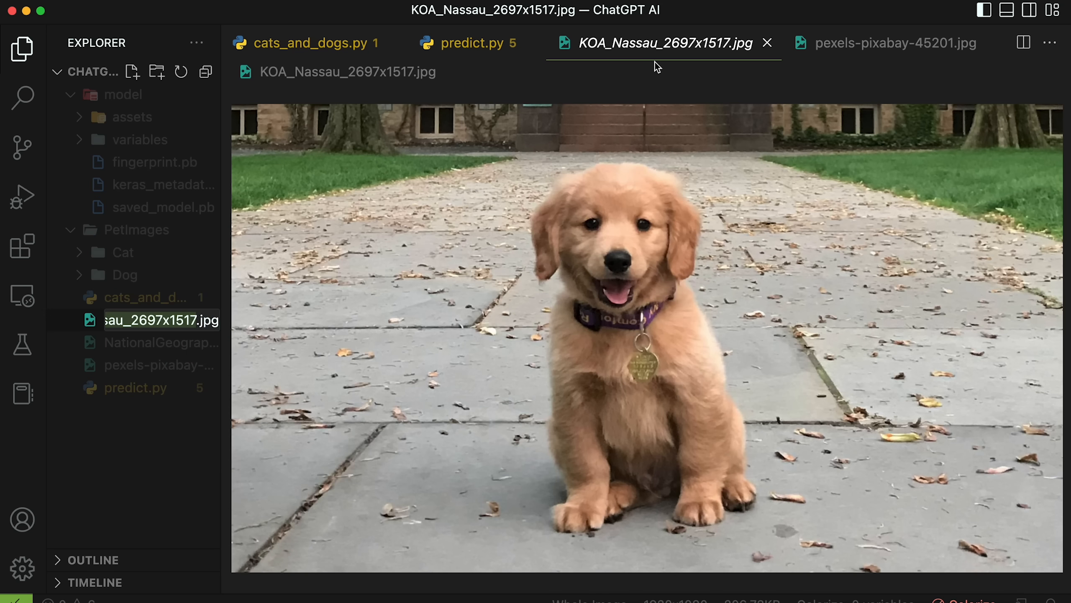
{"action": "left_click", "coordinate": [468, 42]}
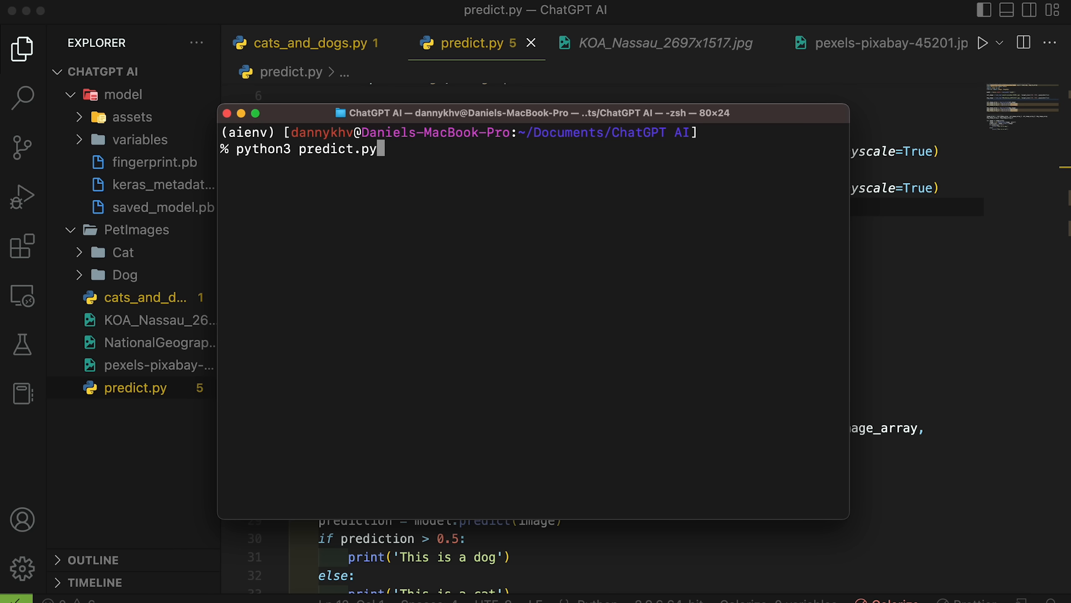
Run python3 predict.py again on the updated image set.
{"action": "key", "text": "enter"}
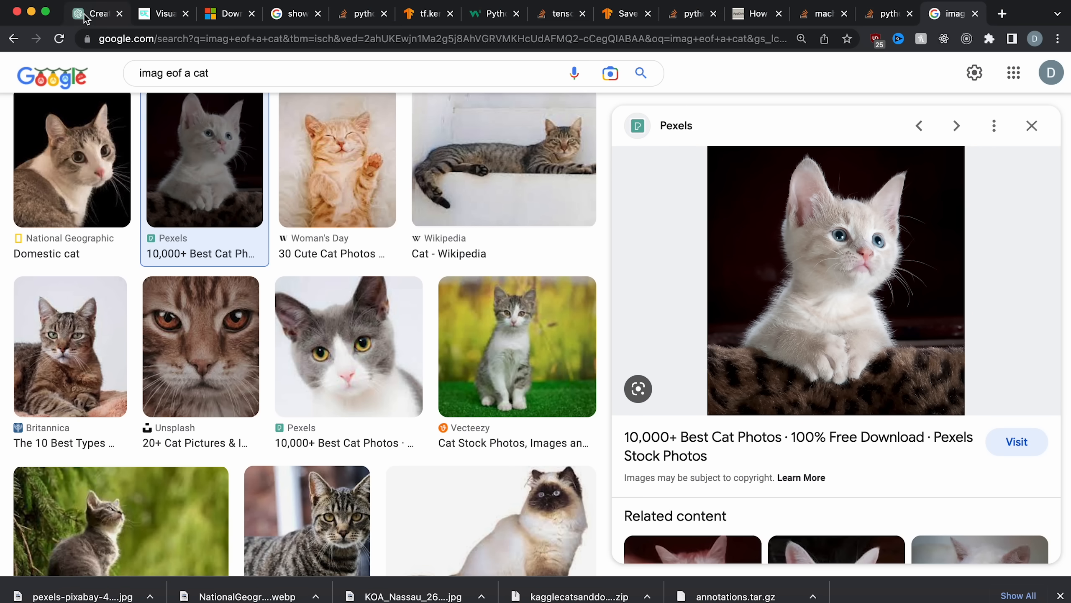
Return to the ChatGPT conversation and scroll to the reply about the incompatible input shape warning.
{"action": "left_click", "coordinate": [95, 14]}
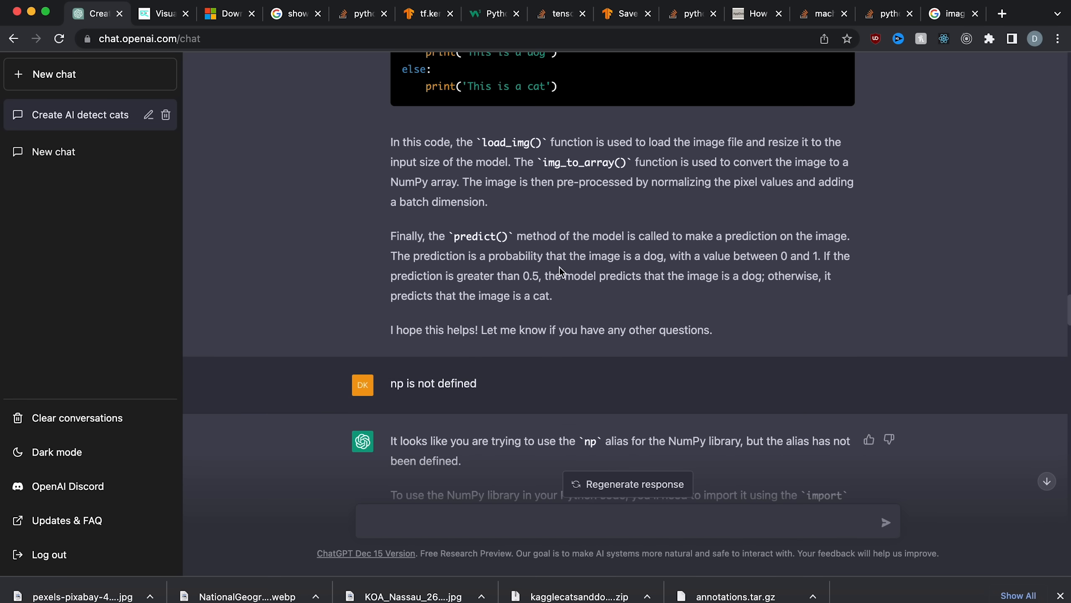
{"action": "scroll", "scroll_direction": "down", "scroll_amount": 3}
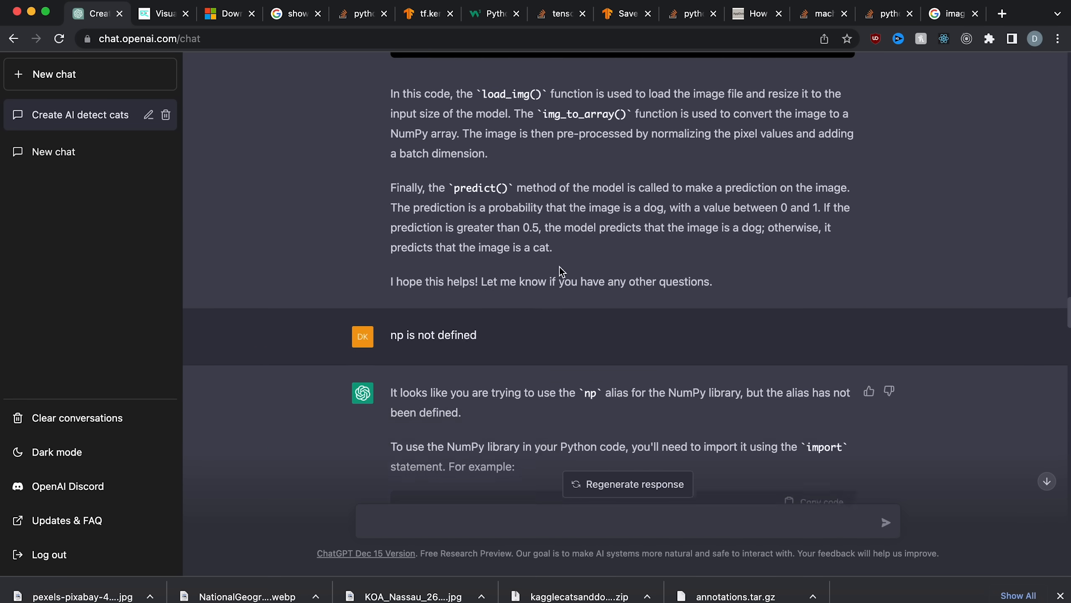
{"action": "scroll", "scroll_direction": "down", "scroll_amount": 3}
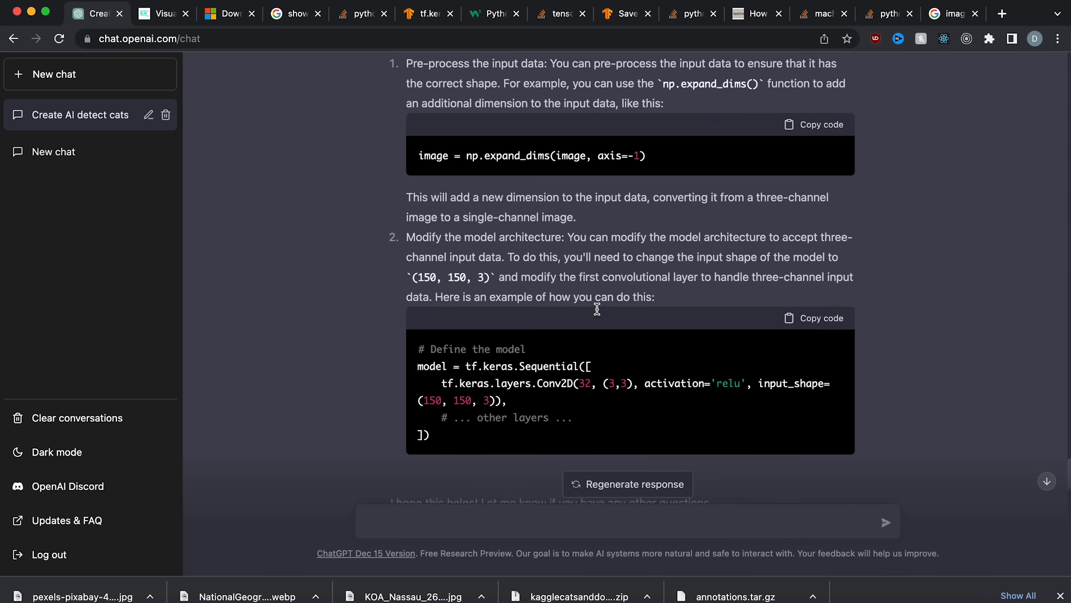
{"action": "scroll", "scroll_direction": "down", "scroll_amount": 3}
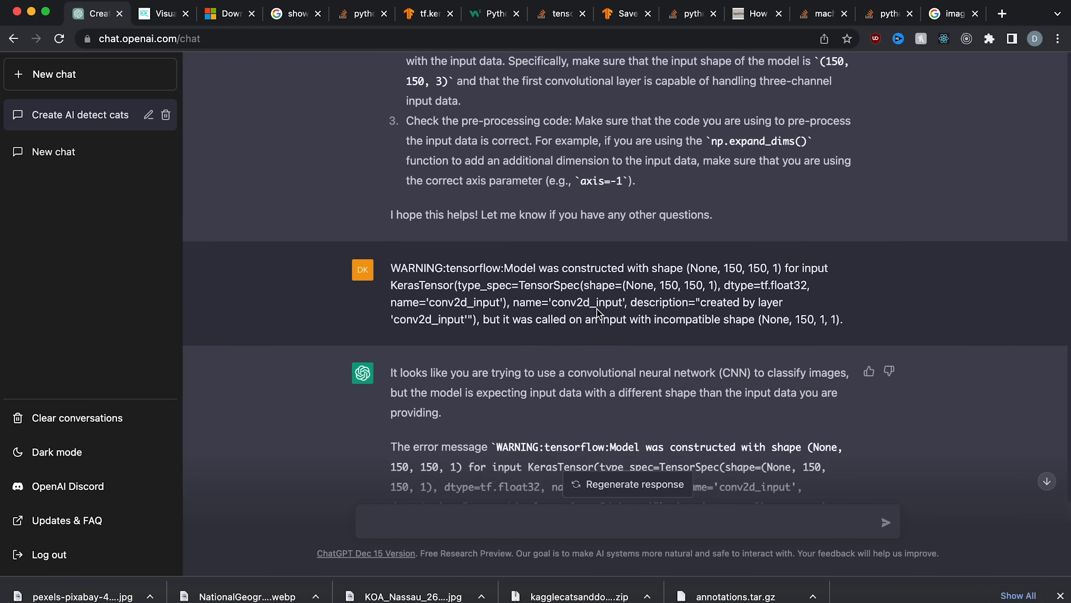